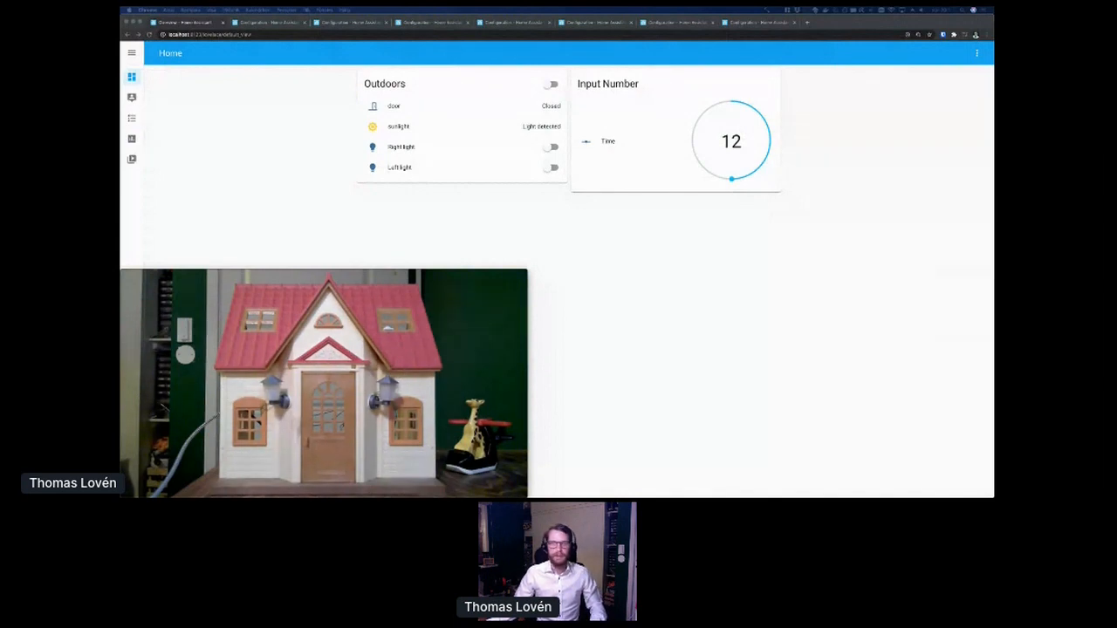
mouse_move(792, 356)
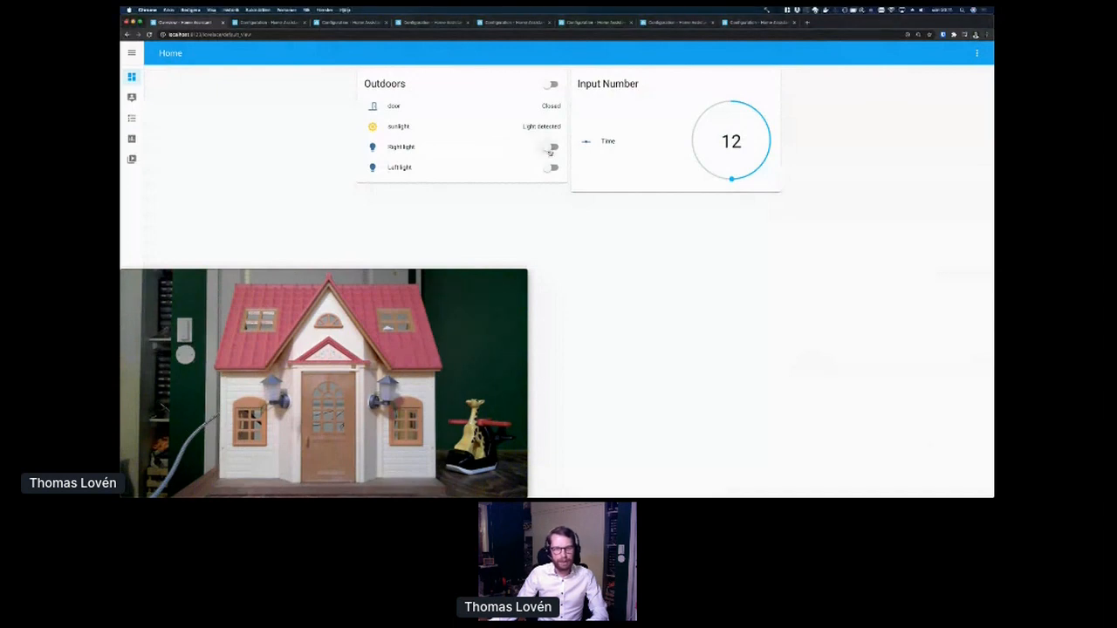
- Watch the Outdoors card as the covered sunlight sensor turns the night light and loft light on
click(551, 84)
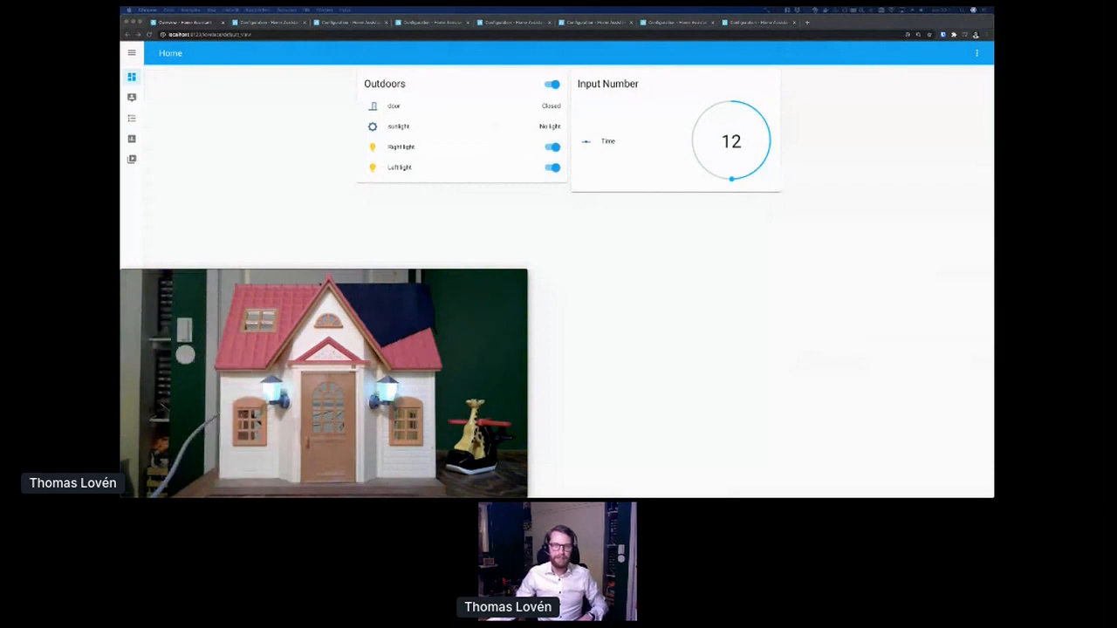
click(551, 168)
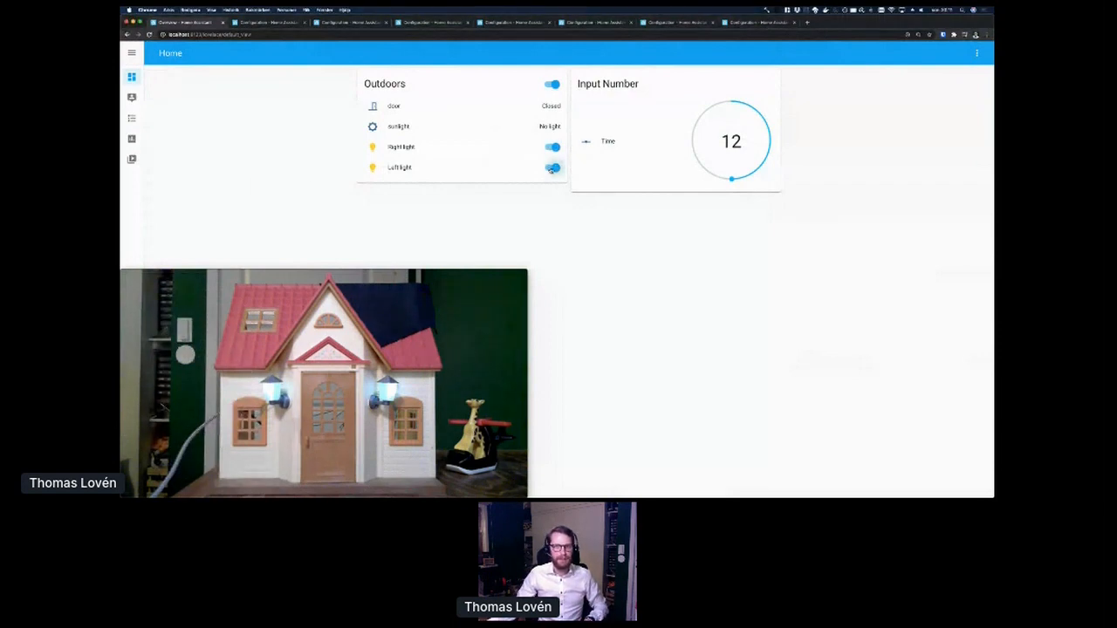
- Review the 'Lights on when sun goes down' automation's trigger and actions
click(551, 84)
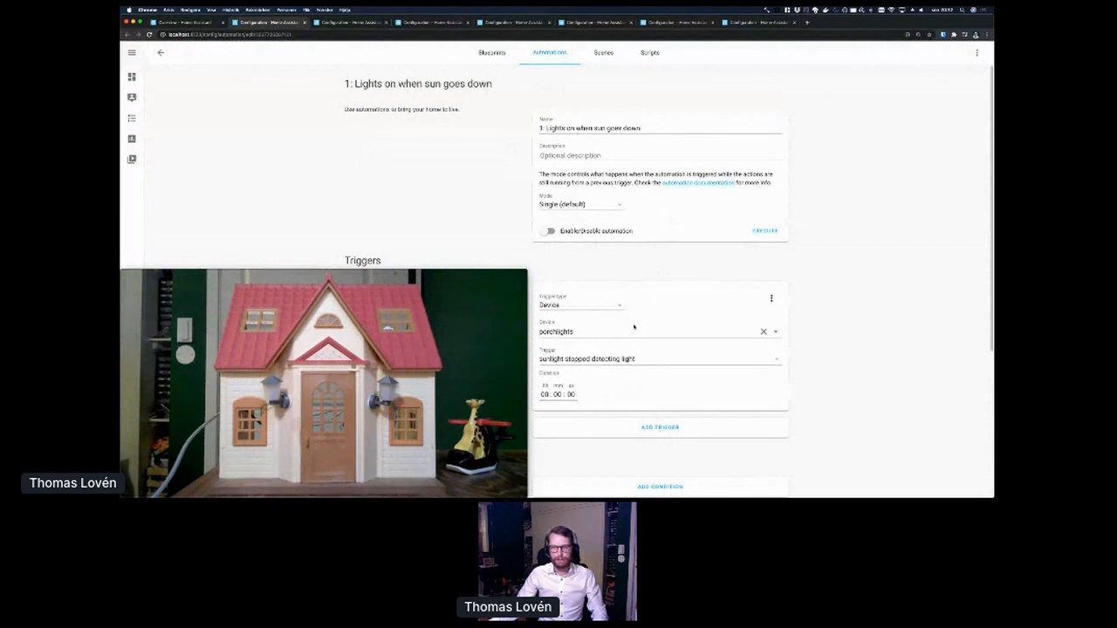
scroll(up, 3)
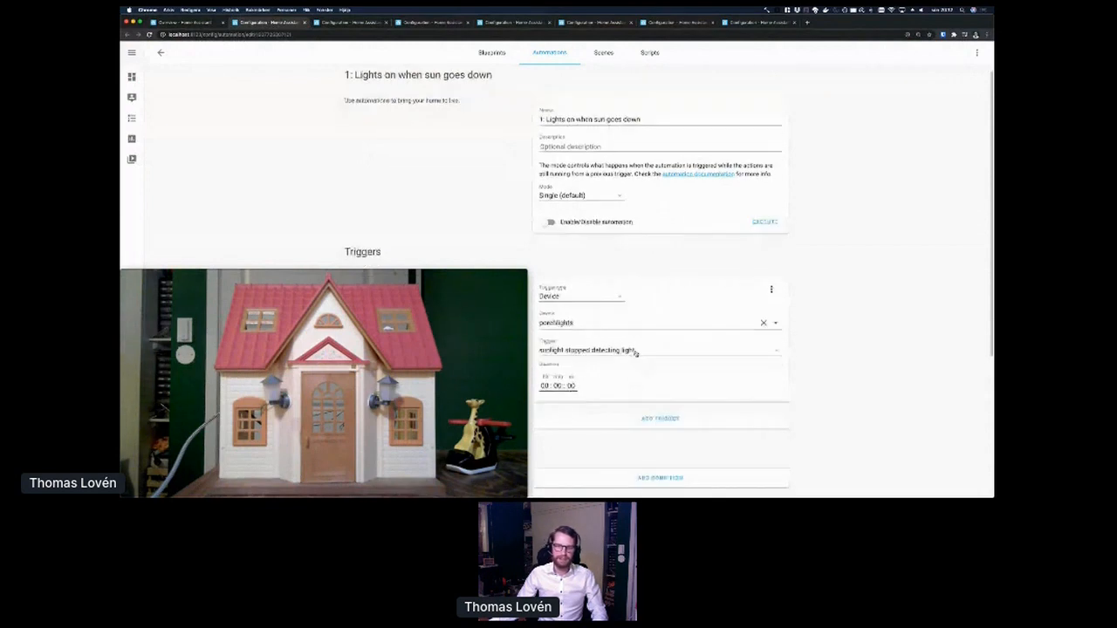
scroll(down, 3)
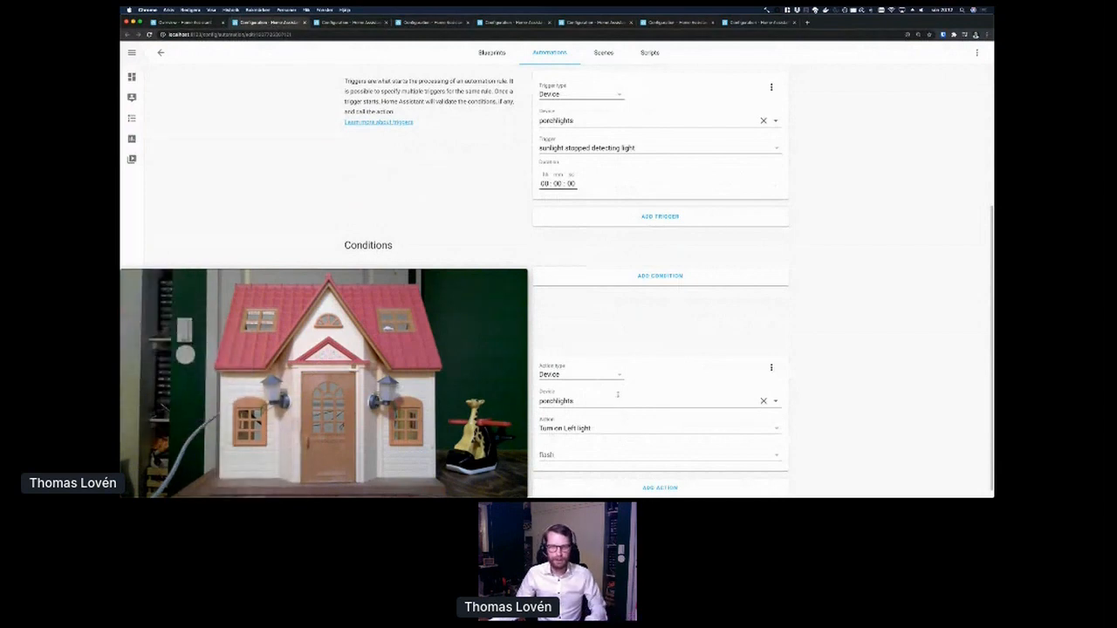
scroll(up, 3)
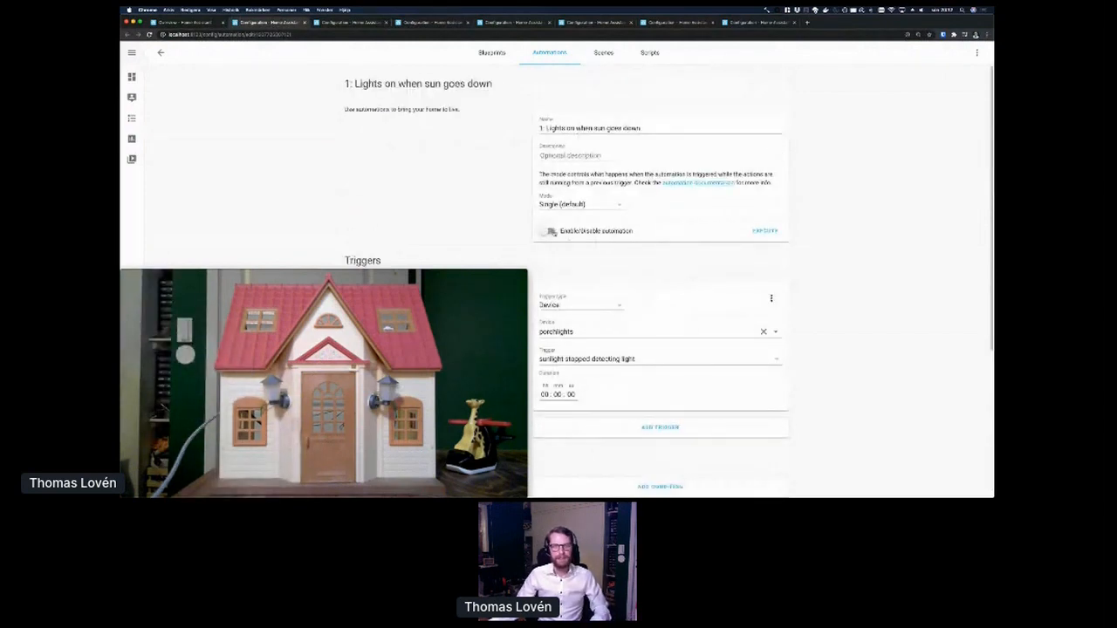
- Review the 'Lights off when sun goes up' automation, then return toward the dashboard
click(548, 230)
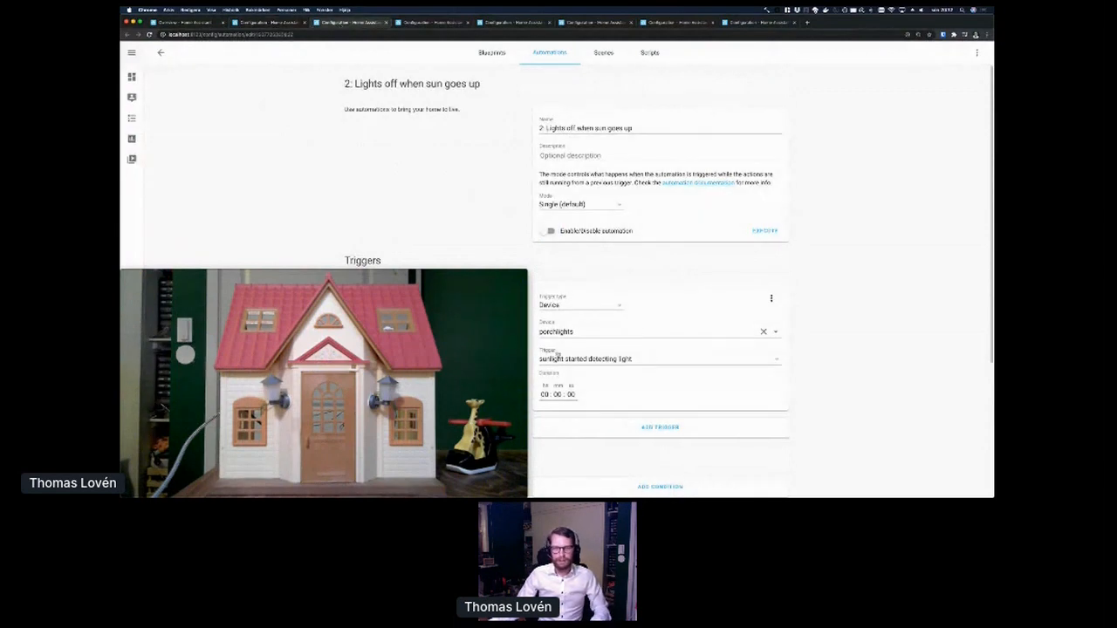
scroll(down, 3)
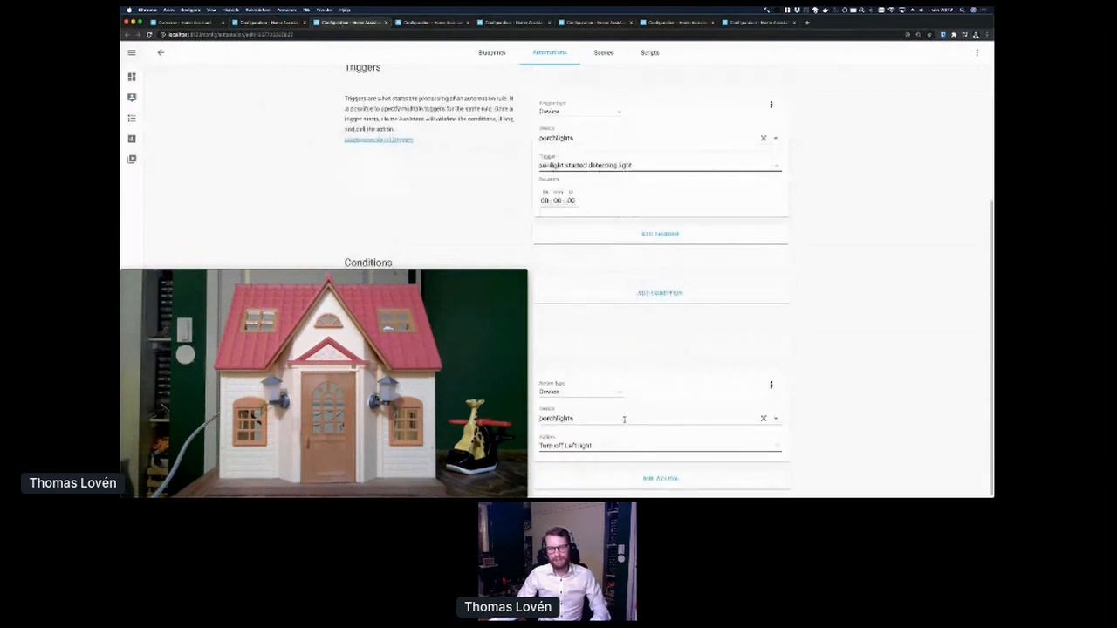
scroll(up, 3)
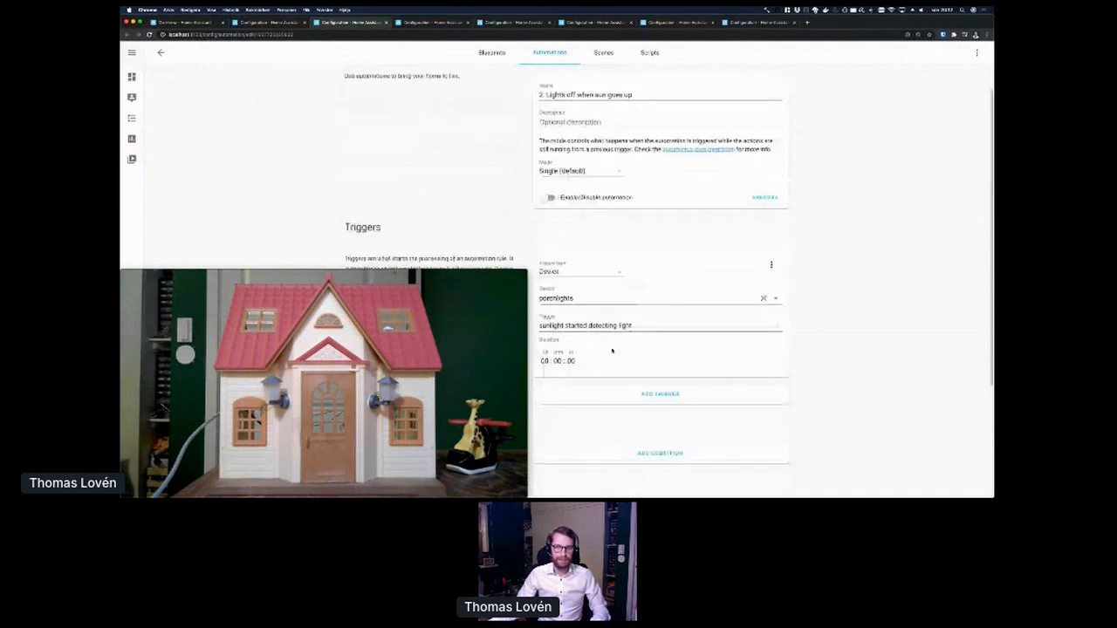
scroll(up, 3)
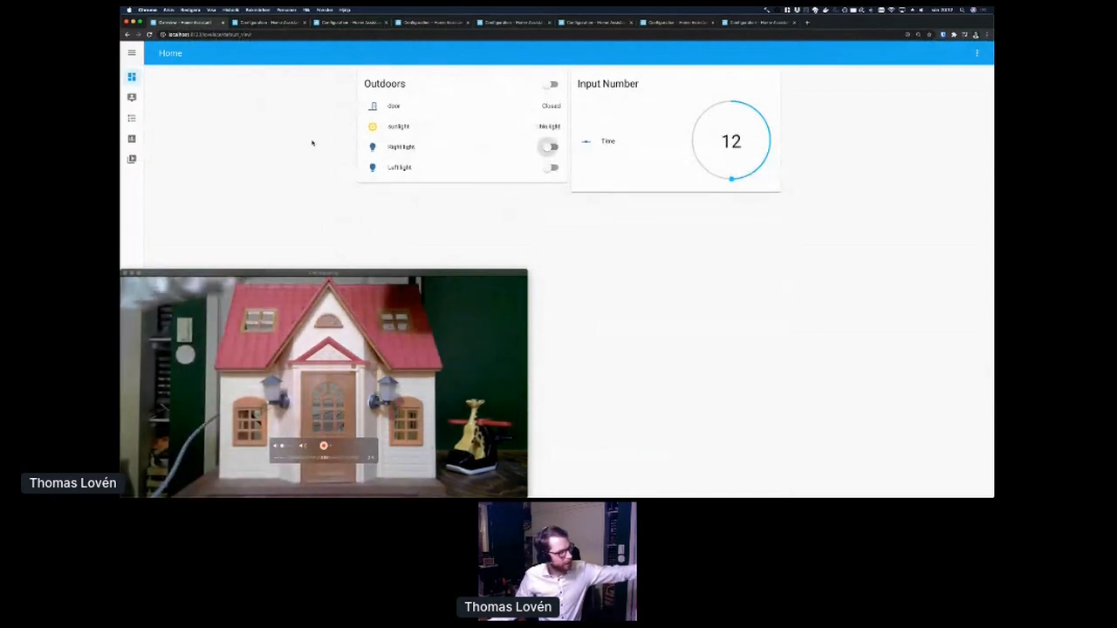
- Check the Outdoors card shows Light detected with both dollhouse lights off
click(552, 84)
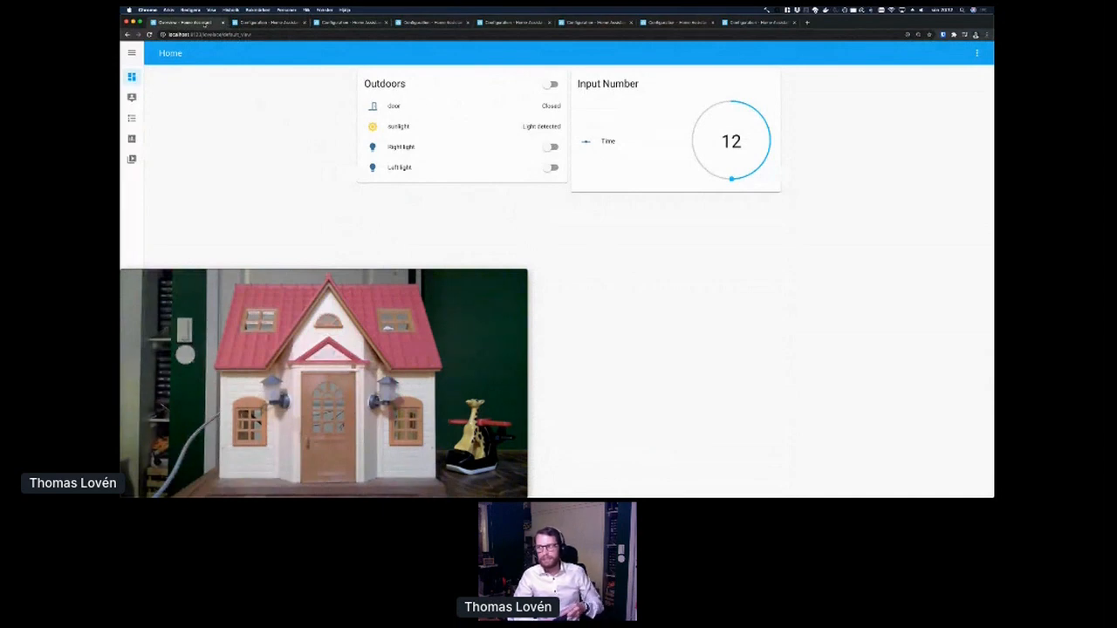
click(551, 83)
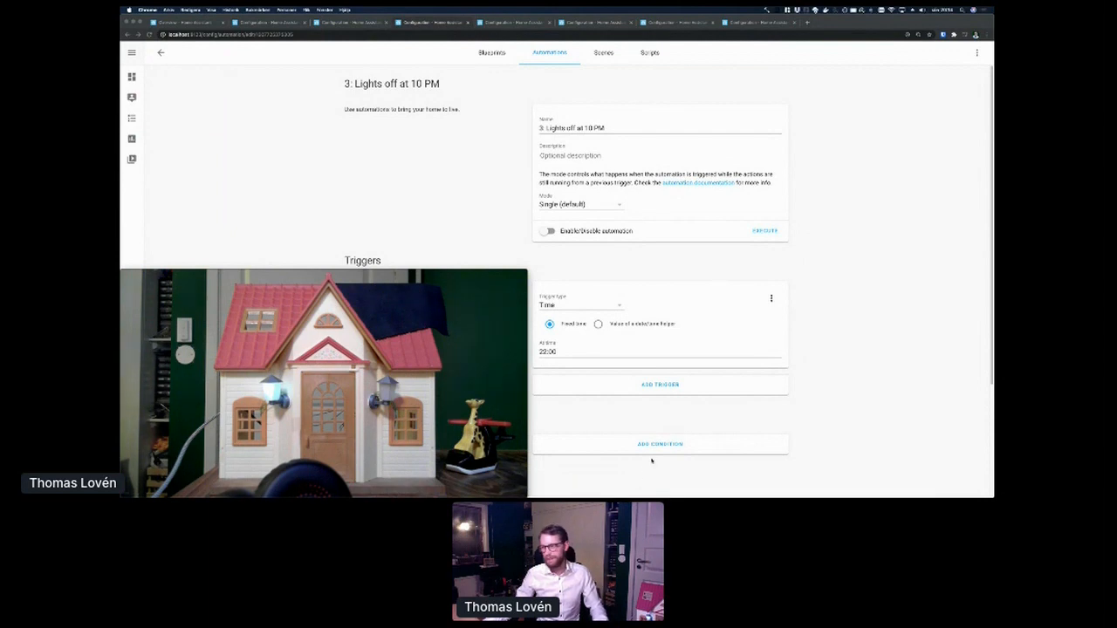
mouse_move(502, 157)
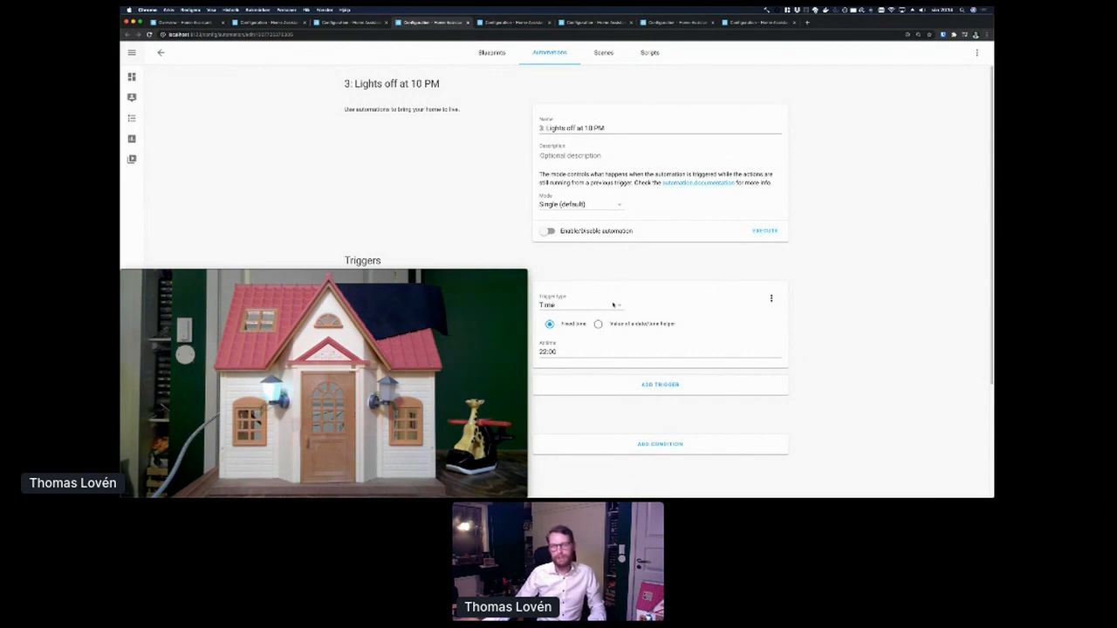
- Review the 'Lights off at 10 PM' automation's 22:00 time trigger and light-off action
scroll(down, 3)
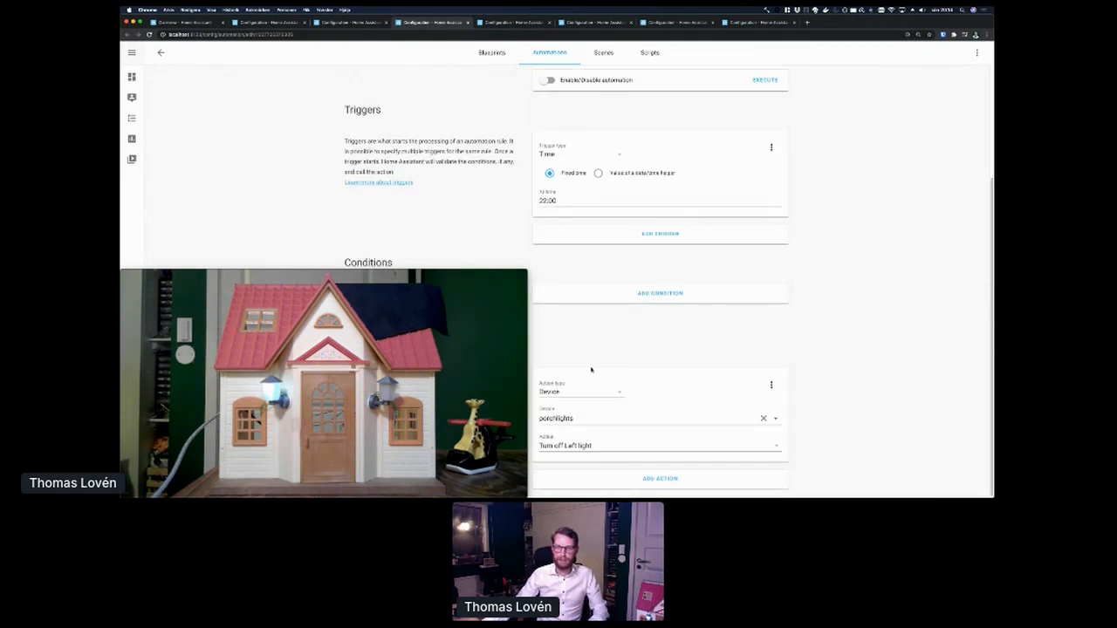
scroll(up, 3)
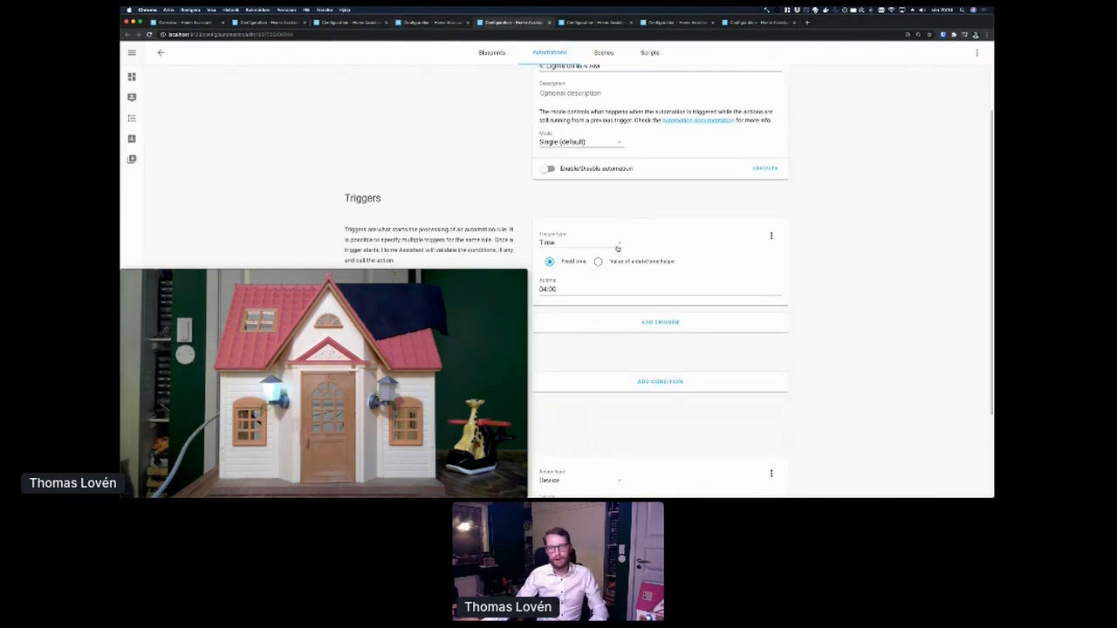
scroll(down, 3)
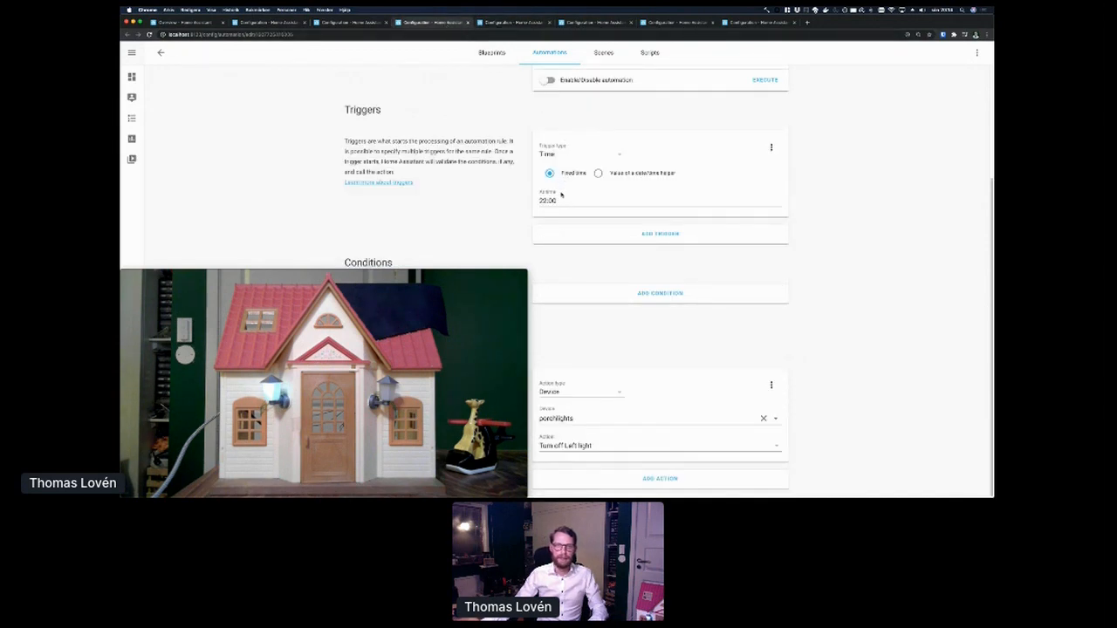
scroll(up, 3)
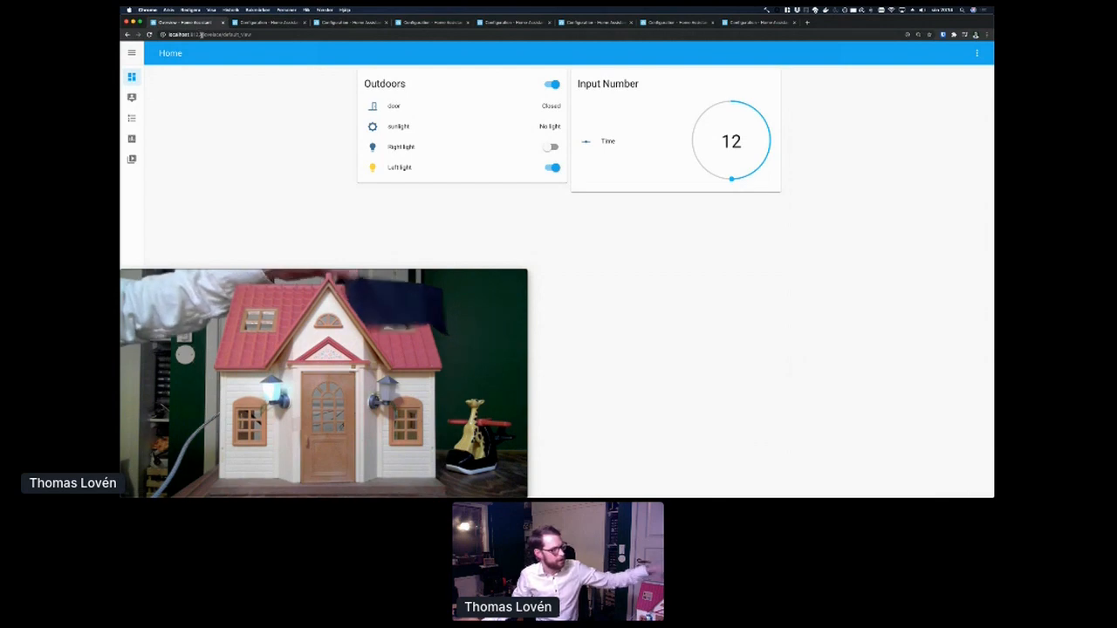
- Raise the Time input number from 12 to 22 so the automation switches the loft light off
click(552, 84)
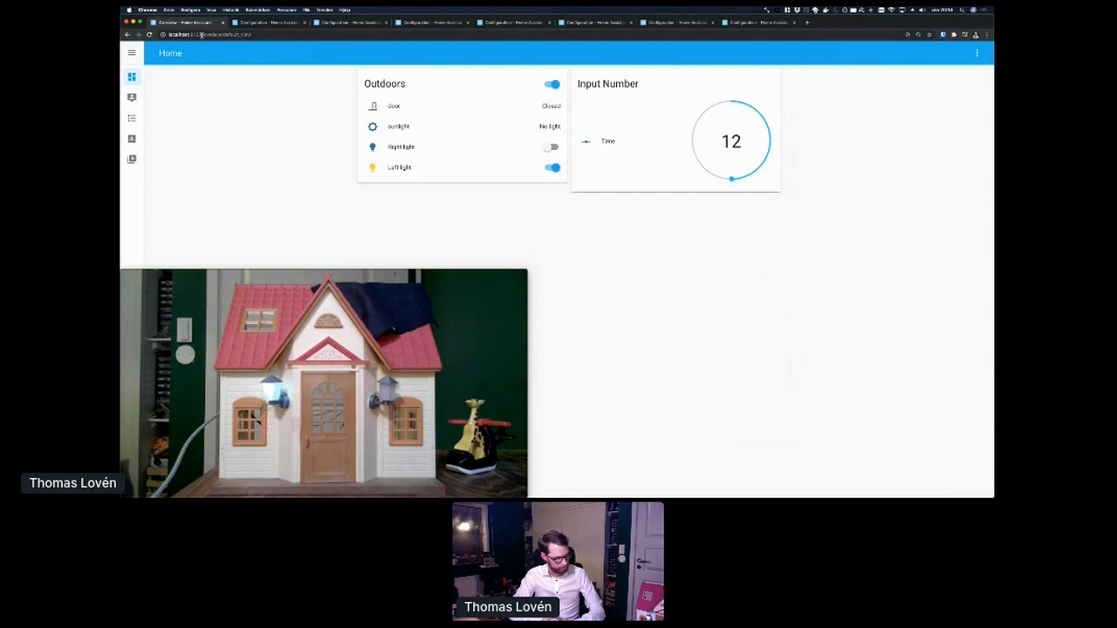
mouse_move(307, 164)
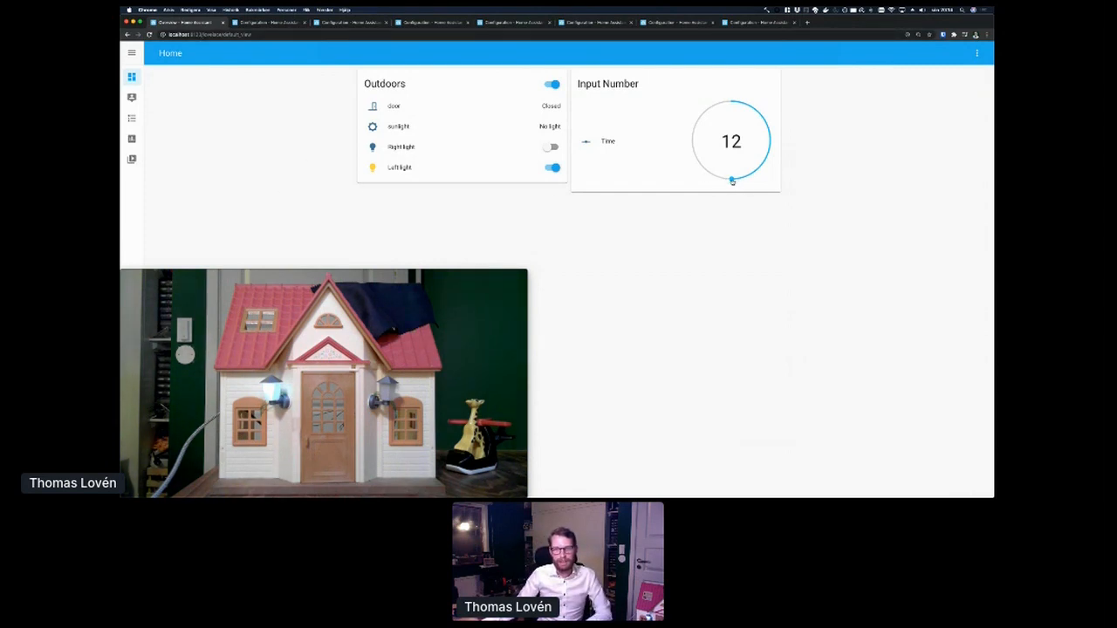
drag(732, 180, 719, 178)
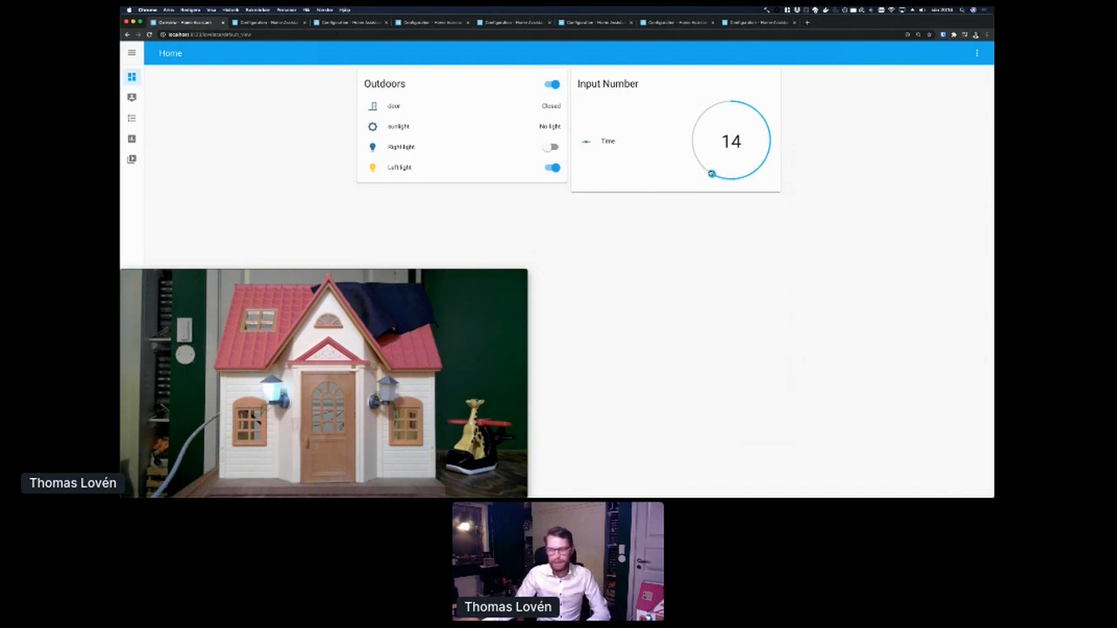
drag(712, 175, 698, 119)
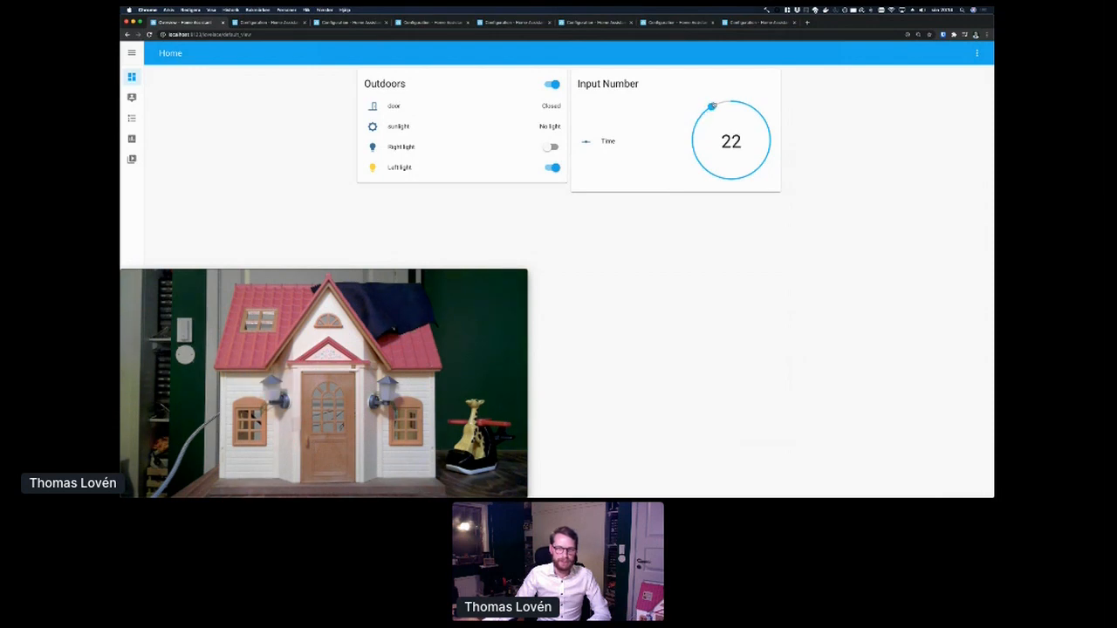
click(551, 84)
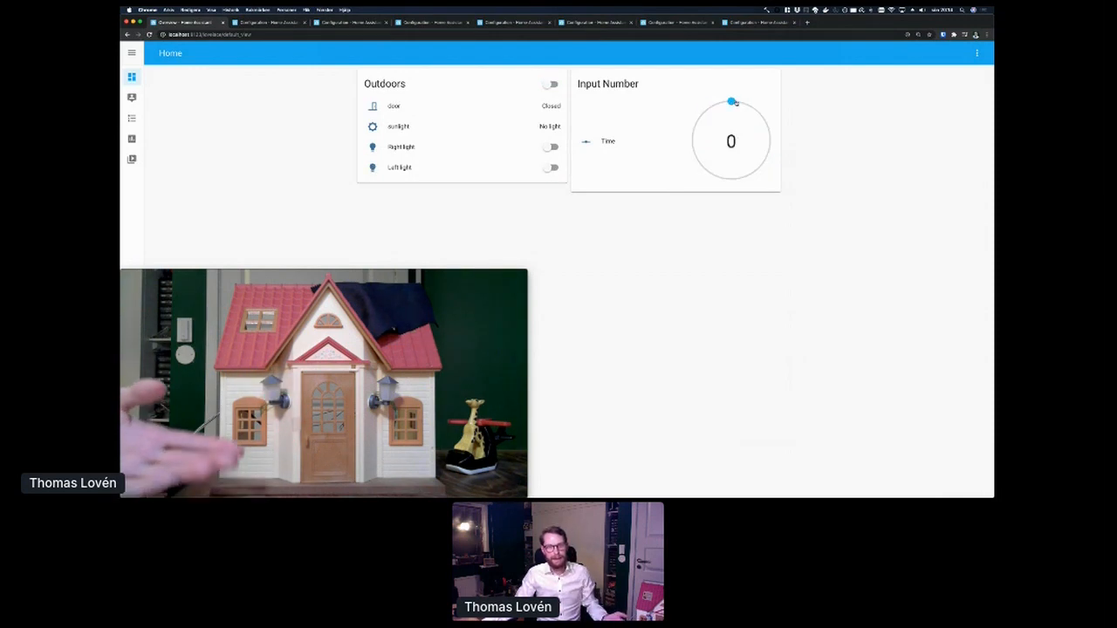
drag(731, 102, 768, 131)
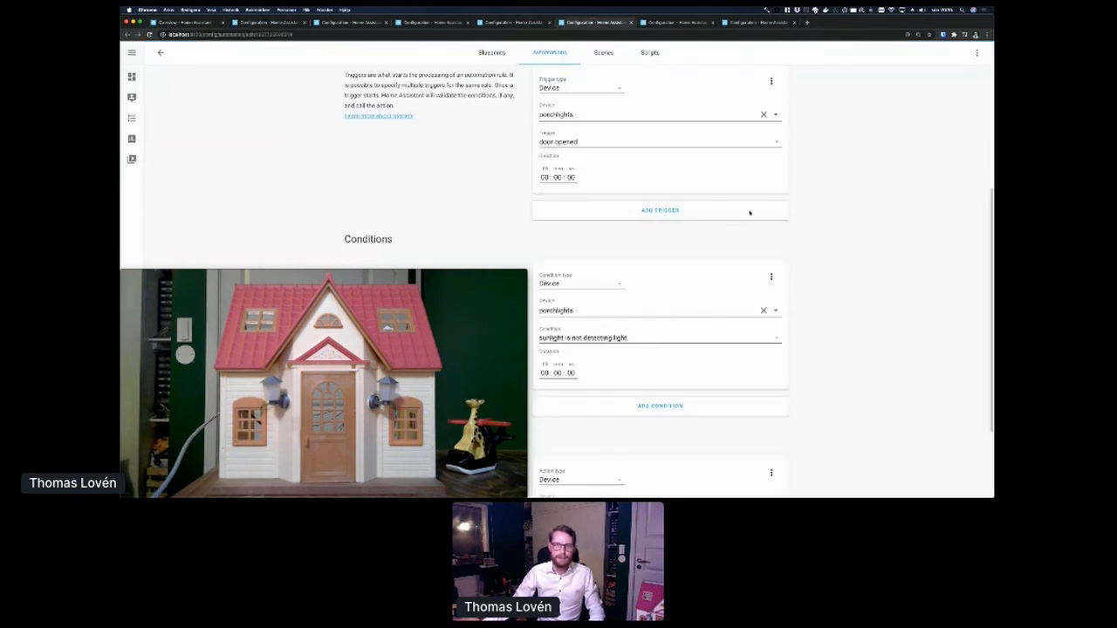
- Scroll through the door-closed automation that turns the loft light off outside 04:00–22:00
scroll(up, 3)
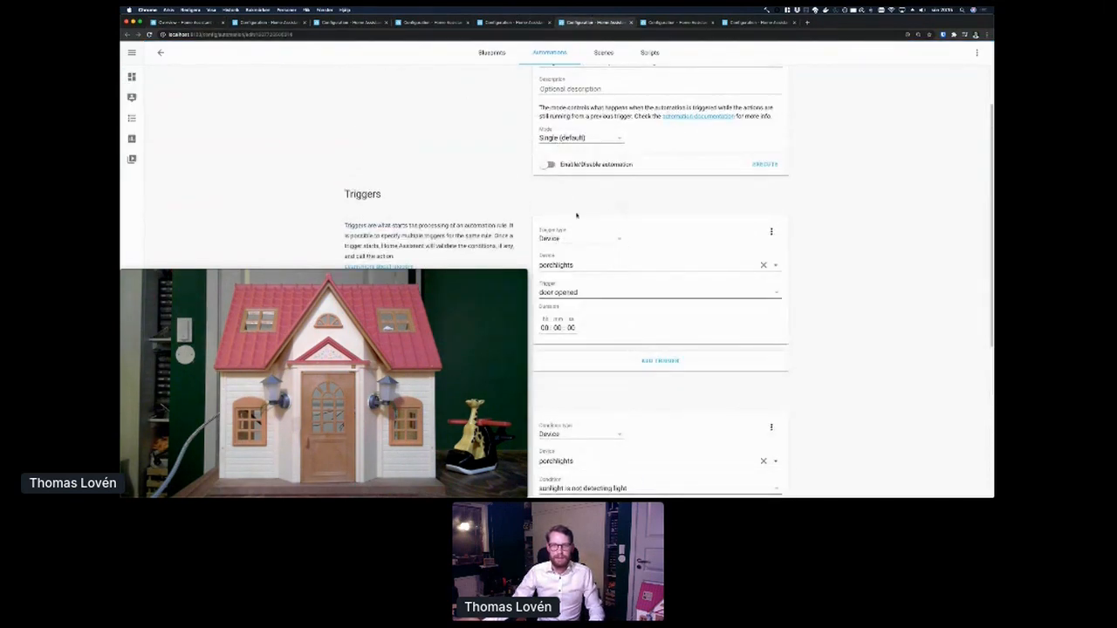
scroll(down, 3)
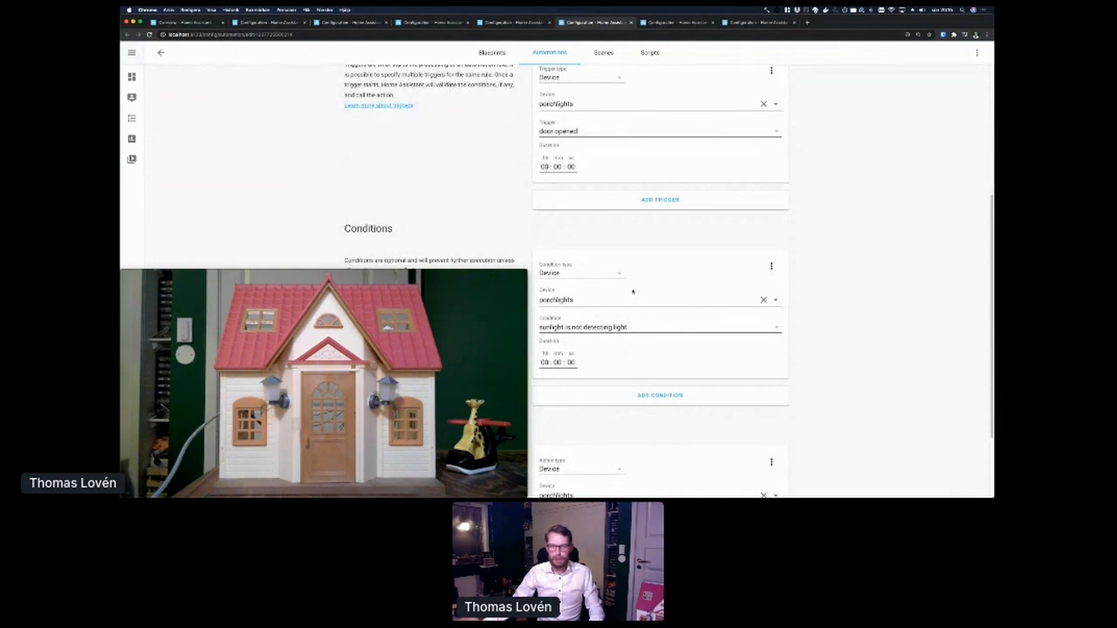
scroll(down, 3)
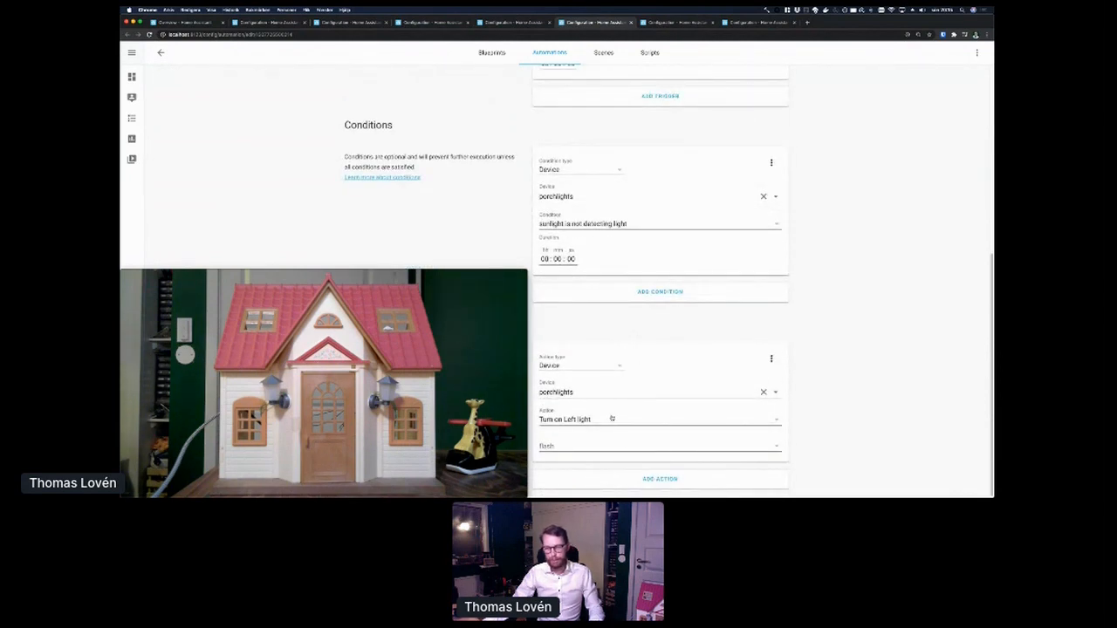
scroll(up, 3)
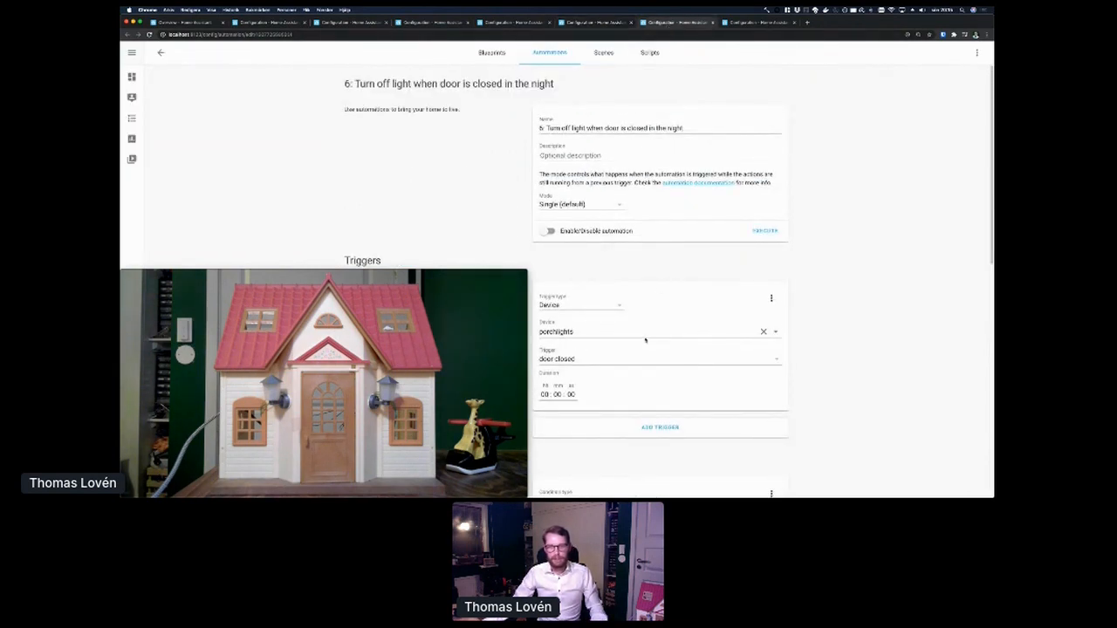
scroll(down, 3)
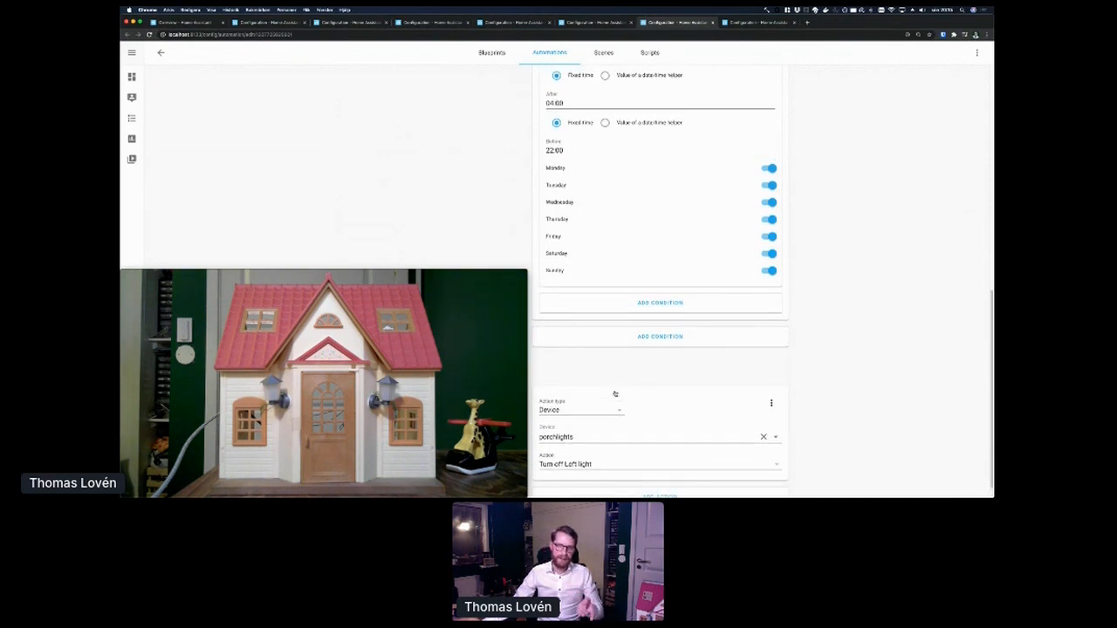
scroll(up, 3)
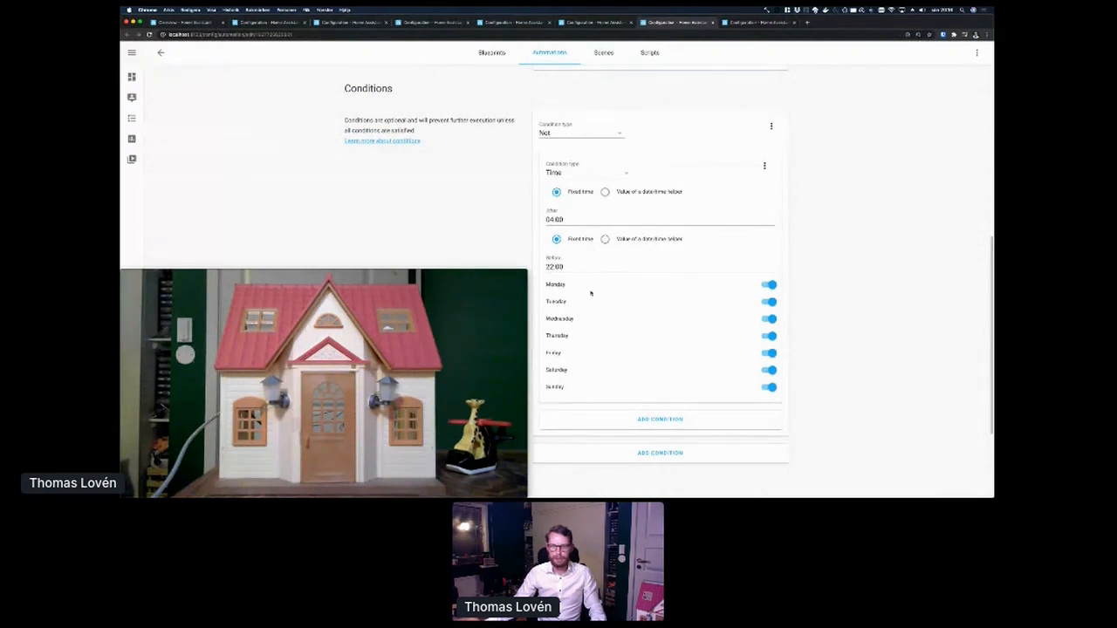
scroll(down, 3)
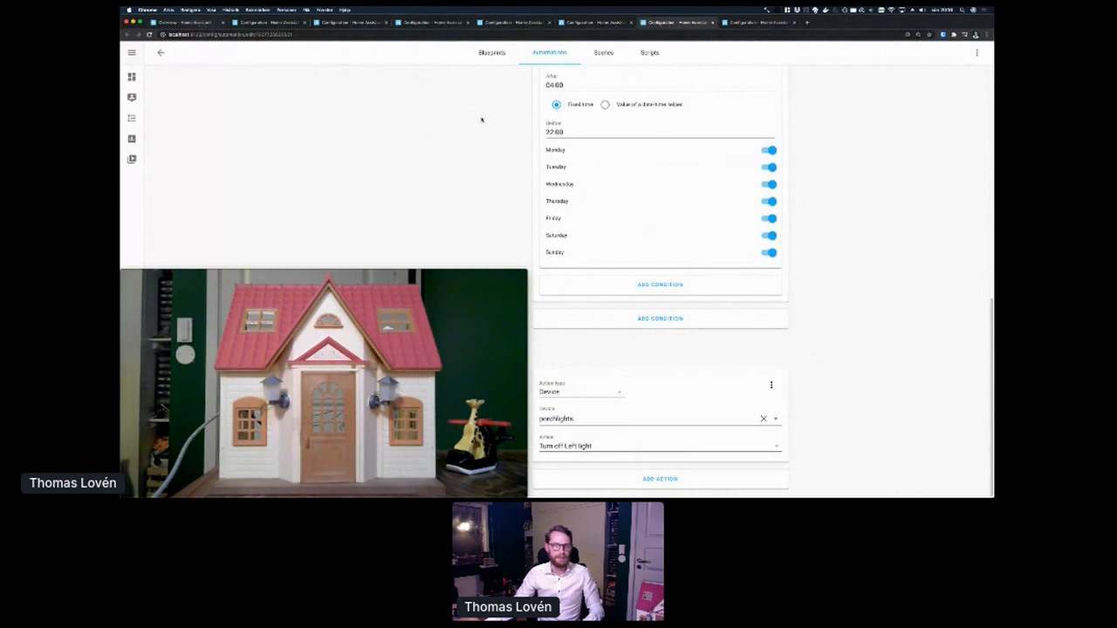
scroll(up, 3)
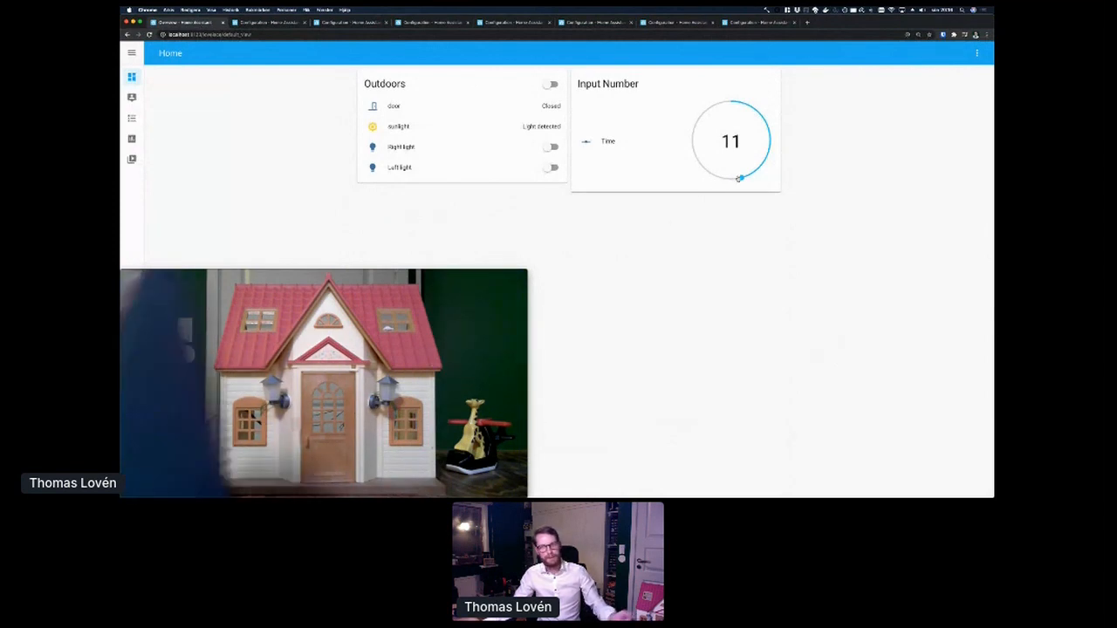
- Set the Time input number to 17, 23 and then 8, checking the lights each time
drag(740, 178, 691, 150)
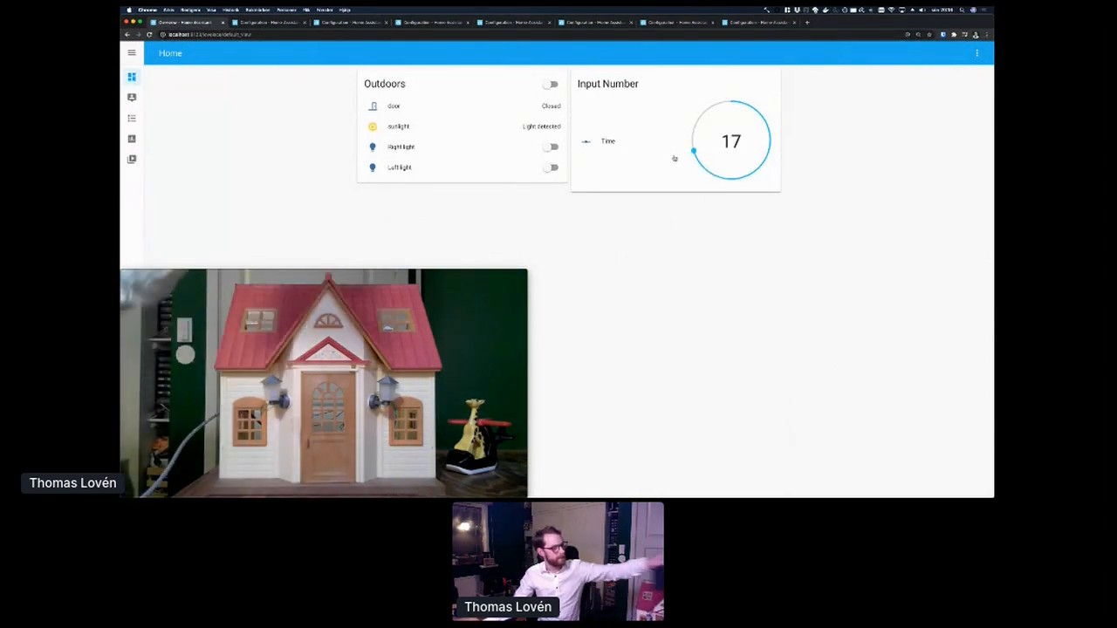
click(550, 84)
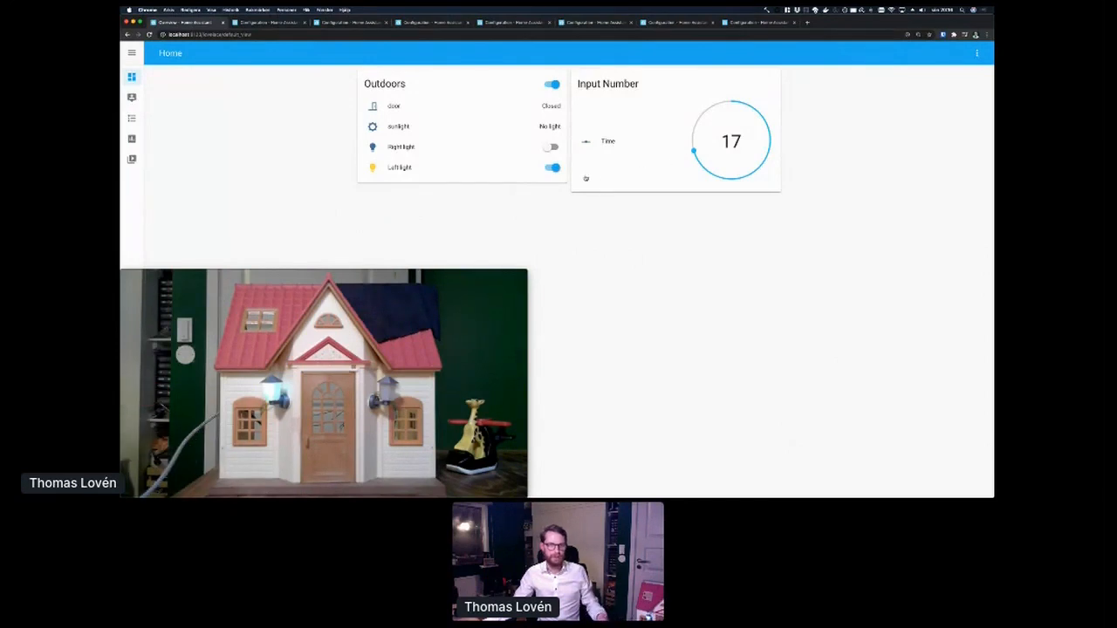
drag(694, 150, 701, 113)
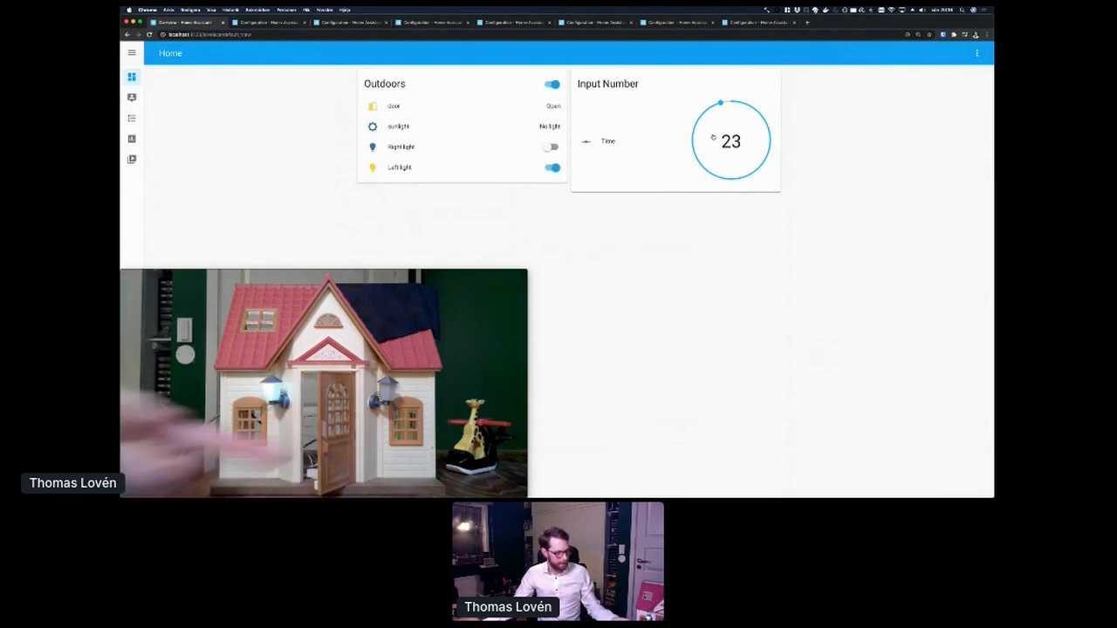
click(552, 84)
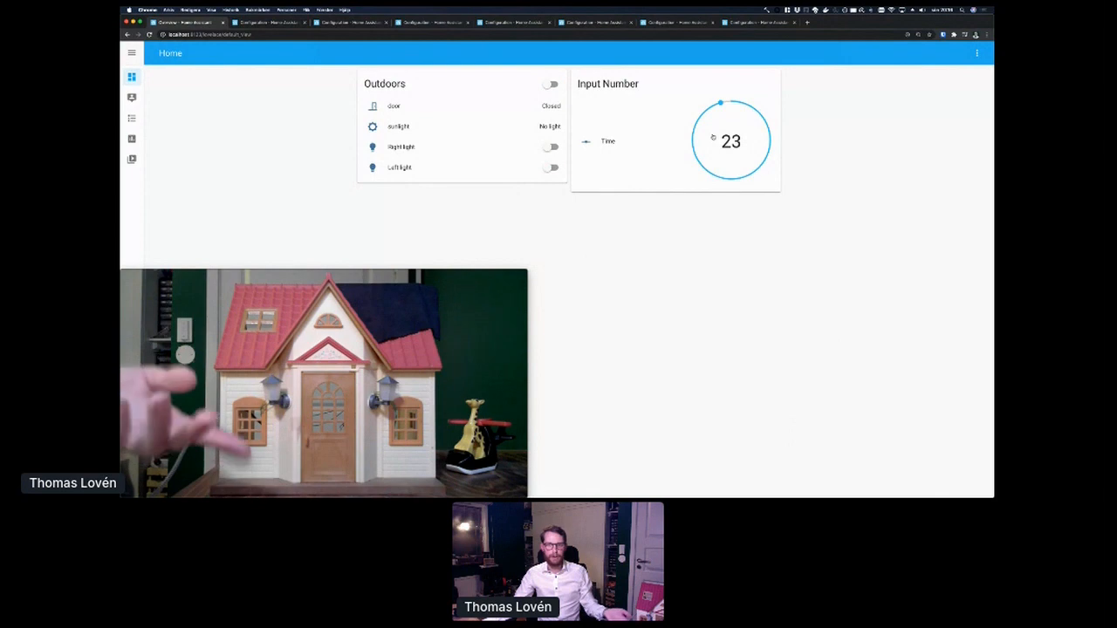
drag(719, 103, 759, 113)
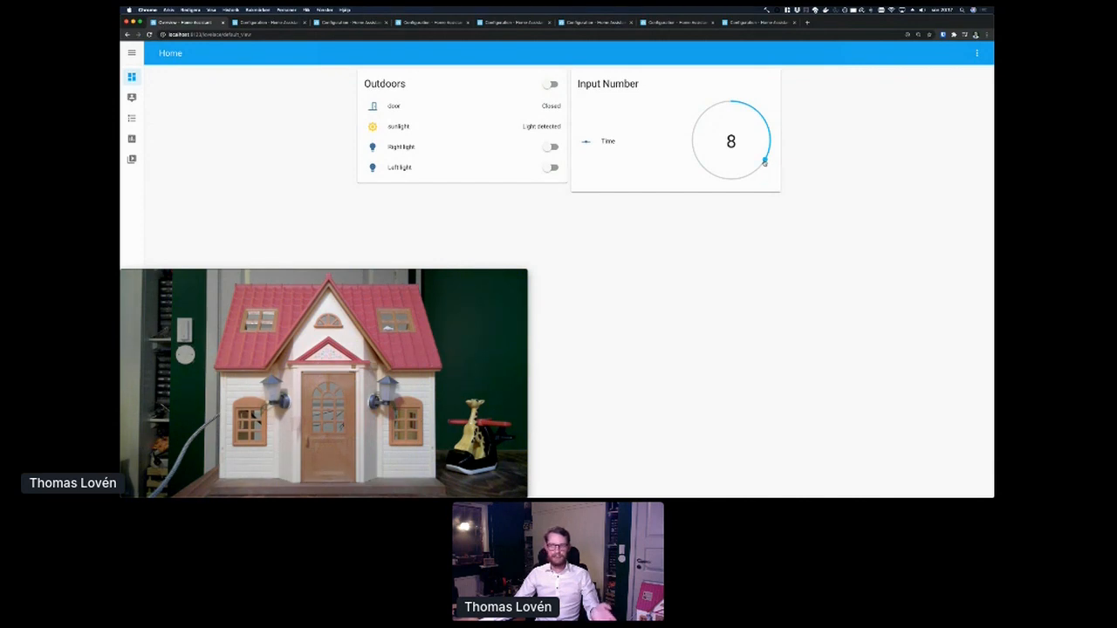
- Step the Time number through 11, 20, 22, 23, then 5 and 13 to test the loft light
drag(764, 160, 740, 178)
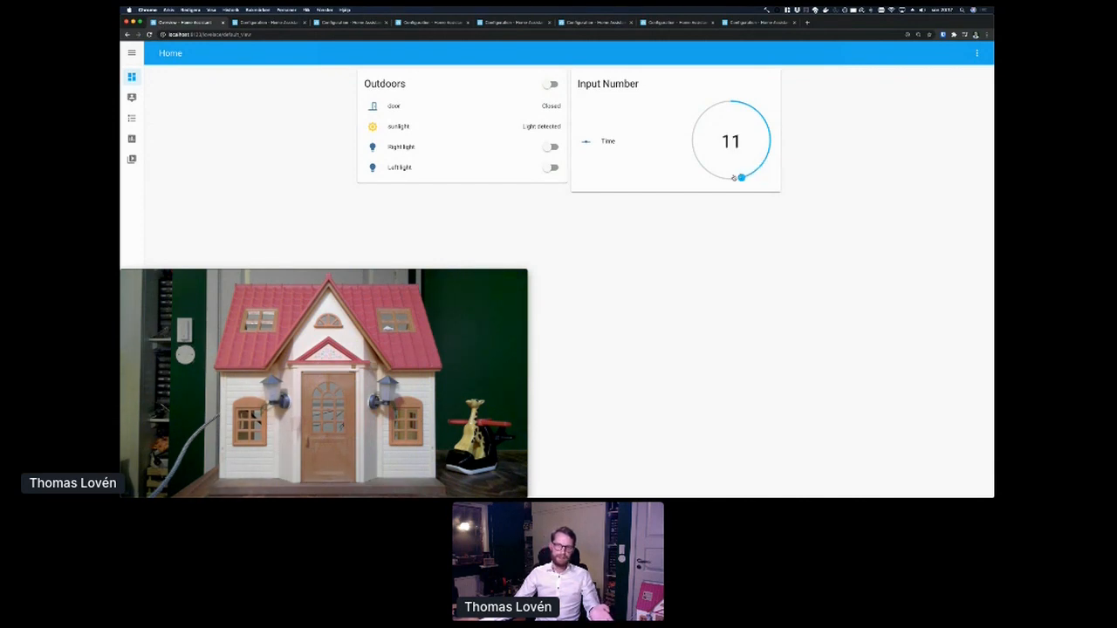
drag(739, 178, 694, 120)
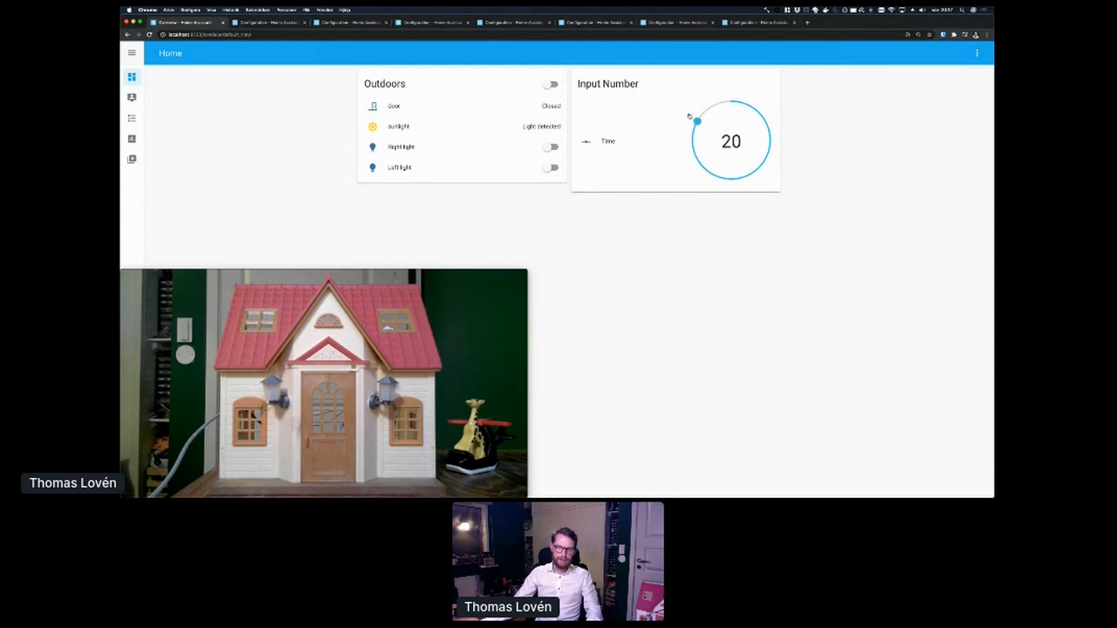
drag(696, 120, 708, 106)
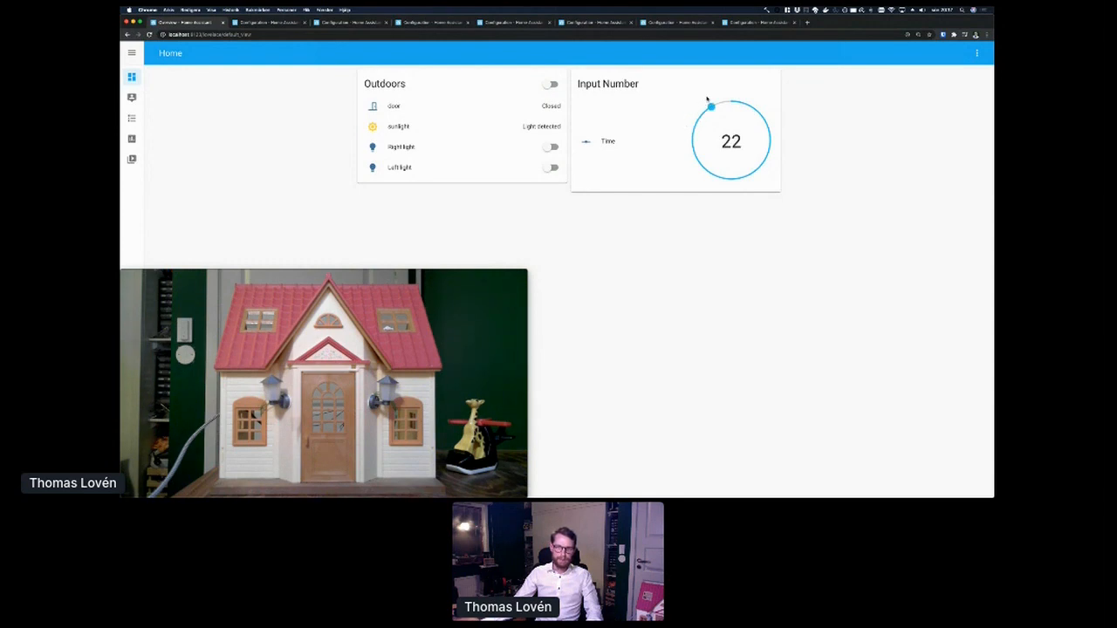
drag(708, 106, 718, 103)
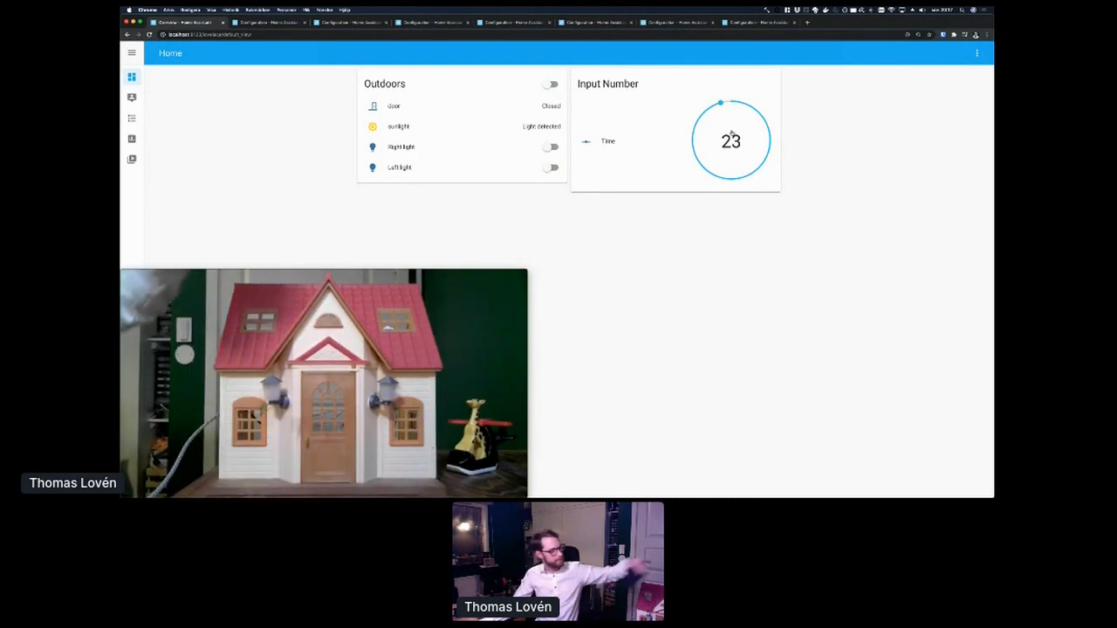
click(552, 84)
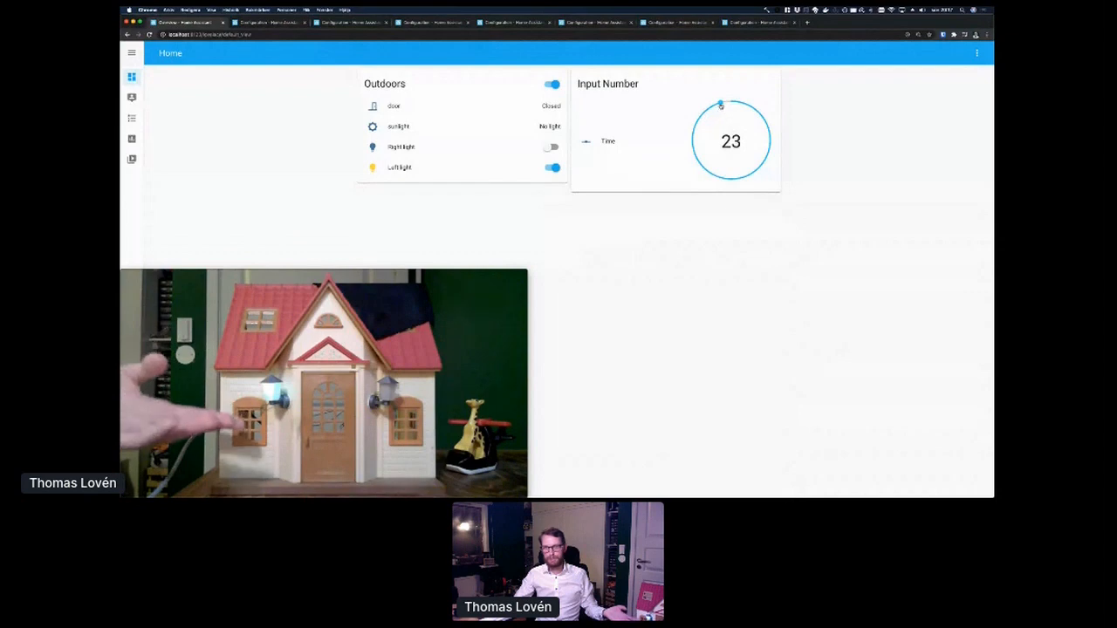
drag(719, 104, 752, 107)
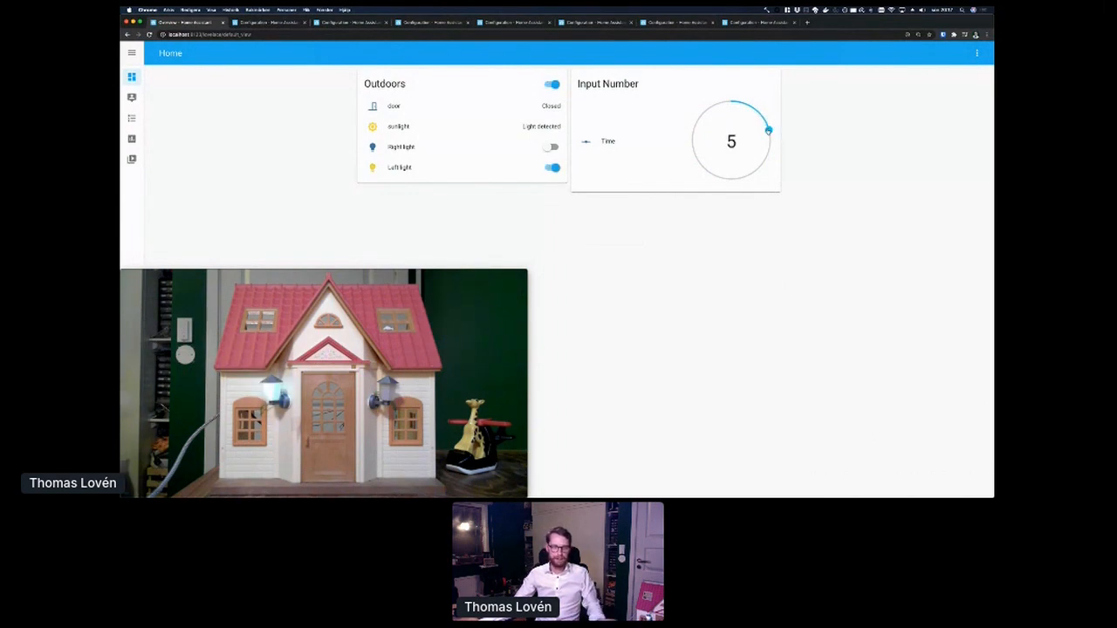
drag(767, 129, 715, 178)
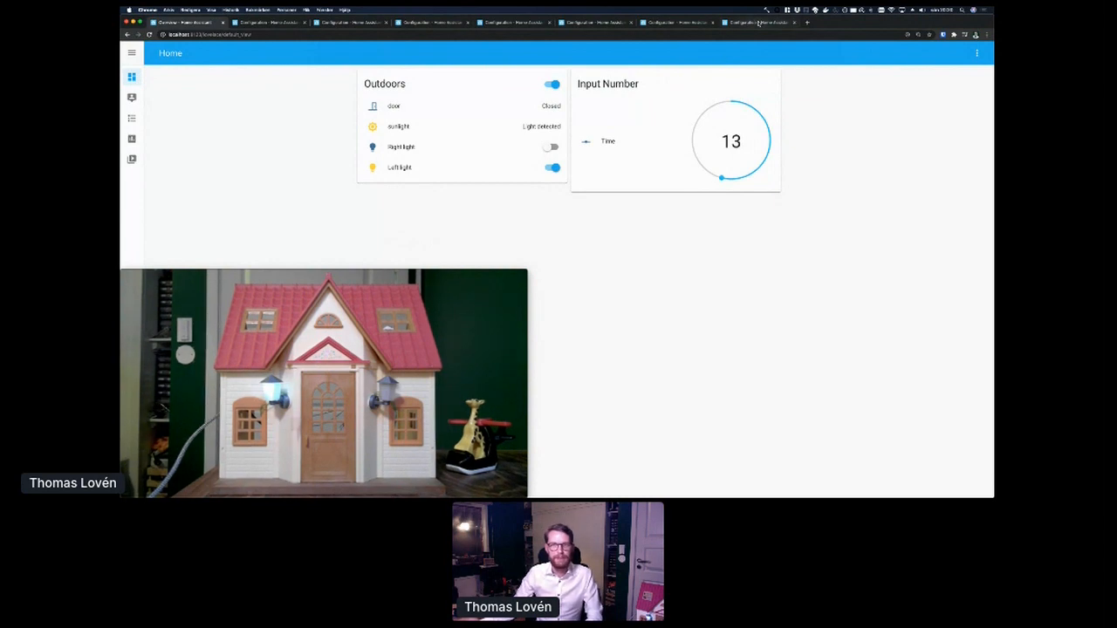
mouse_move(759, 21)
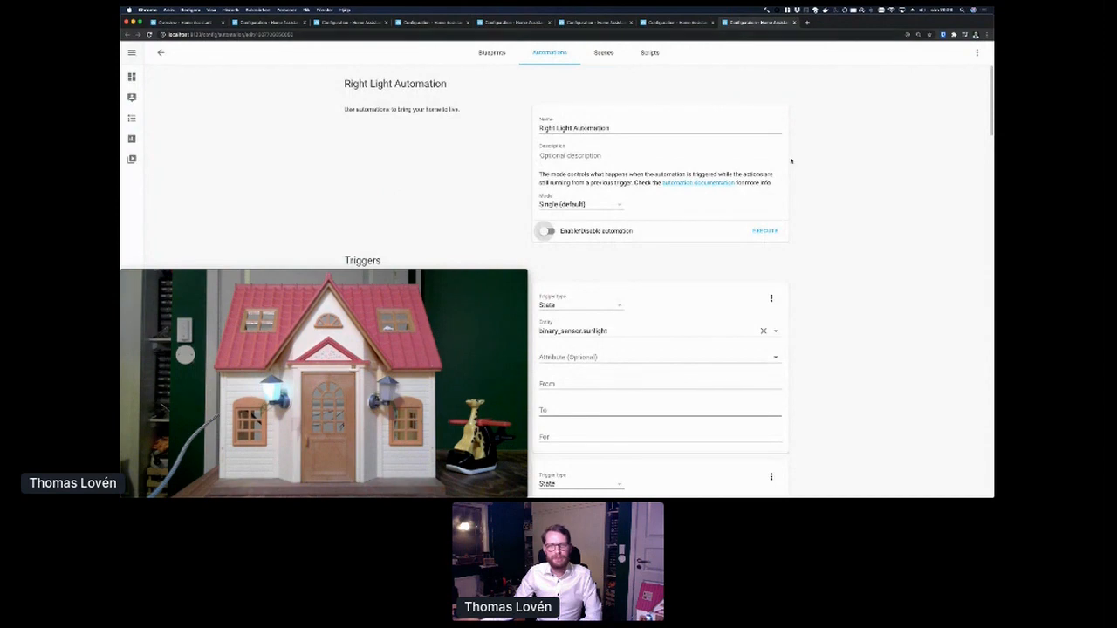
scroll(down, 3)
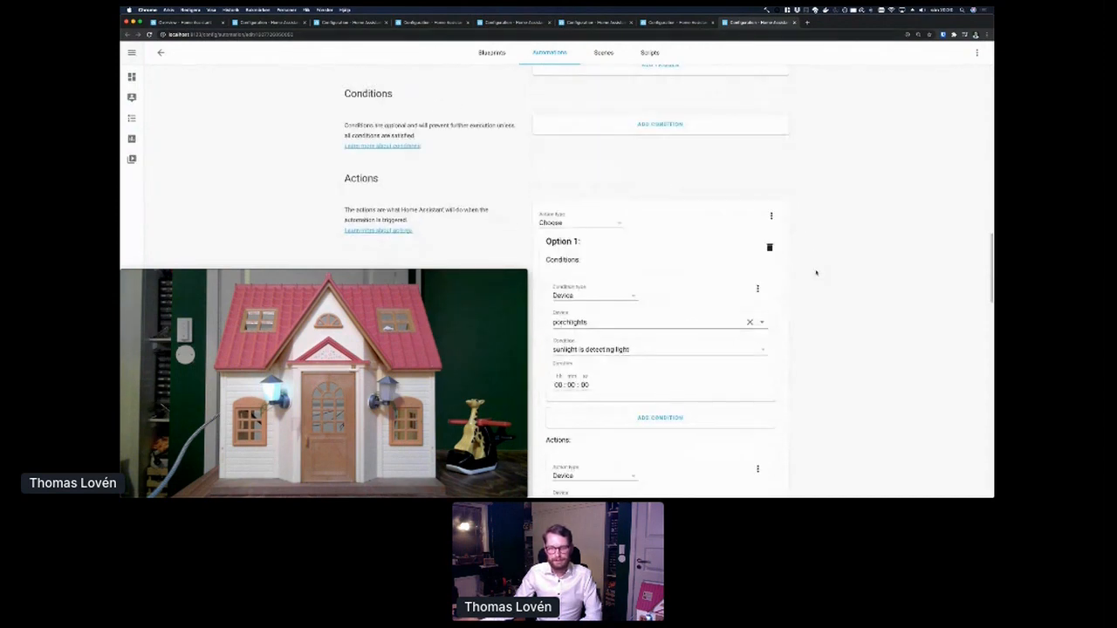
scroll(down, 3)
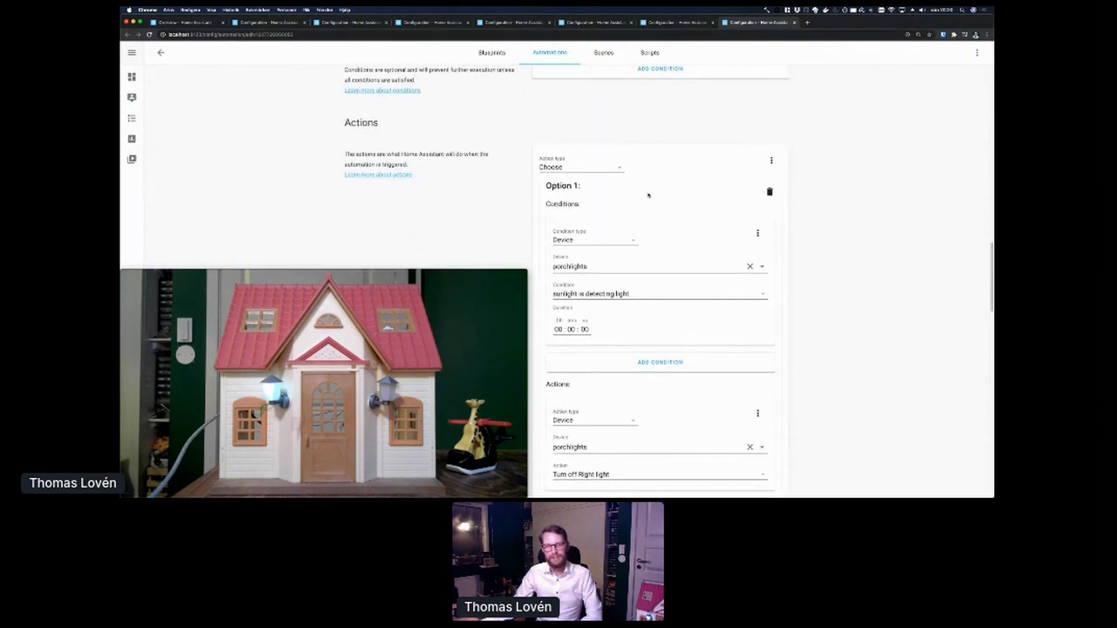
mouse_move(621, 143)
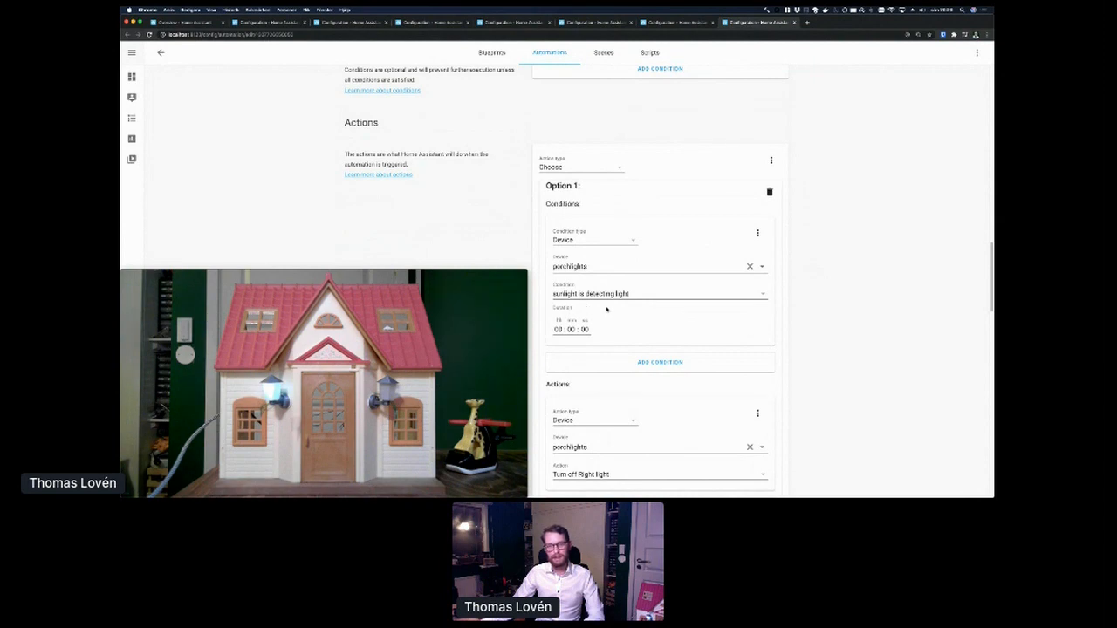
scroll(down, 3)
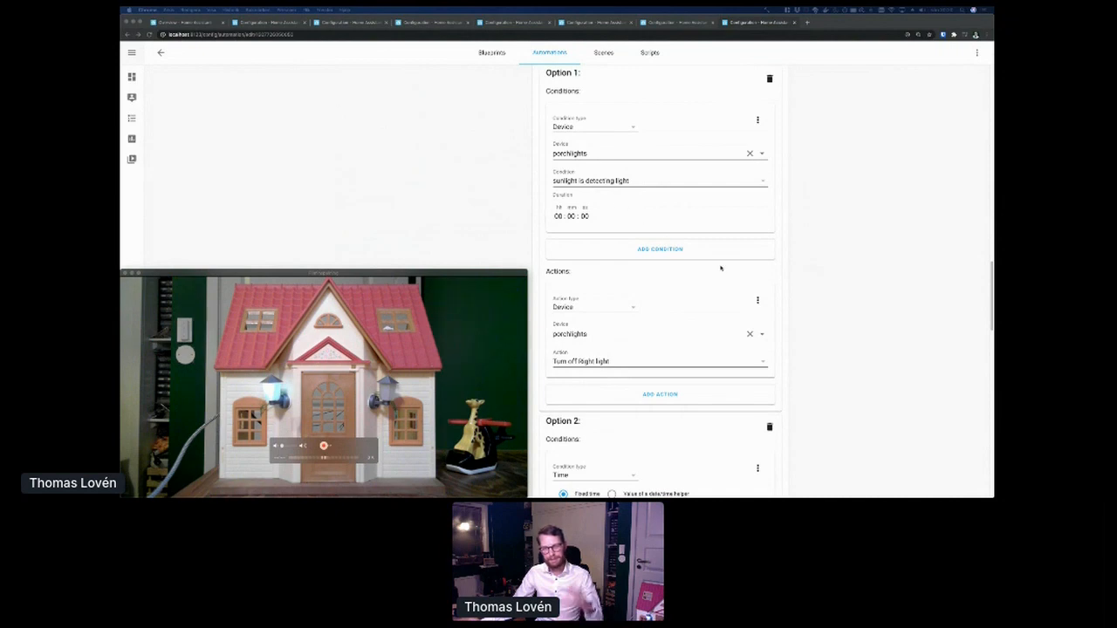
scroll(down, 3)
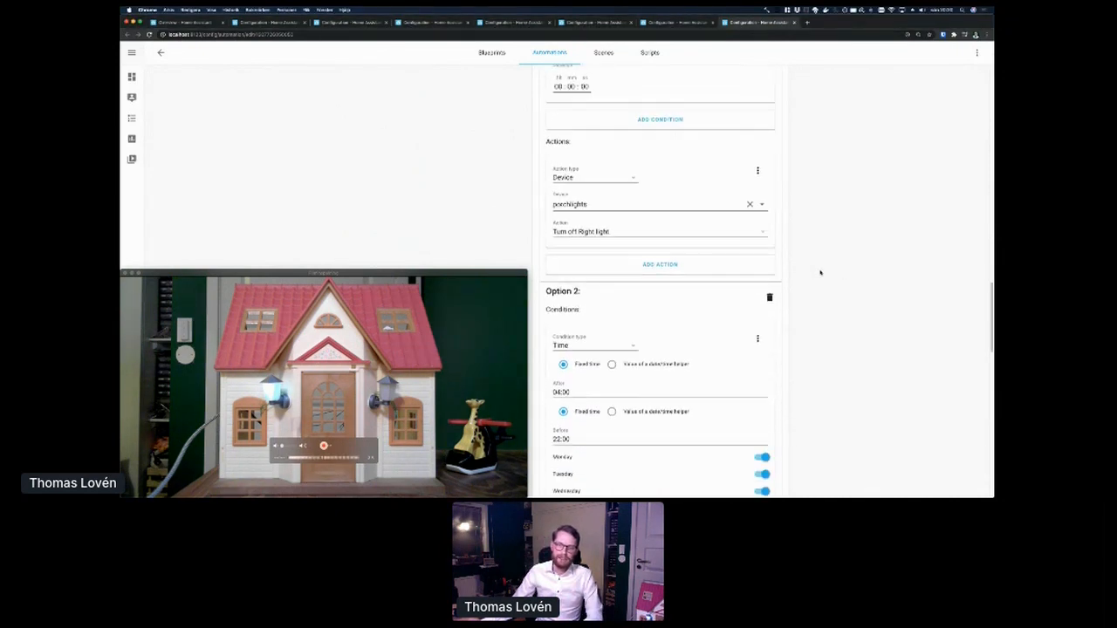
scroll(down, 3)
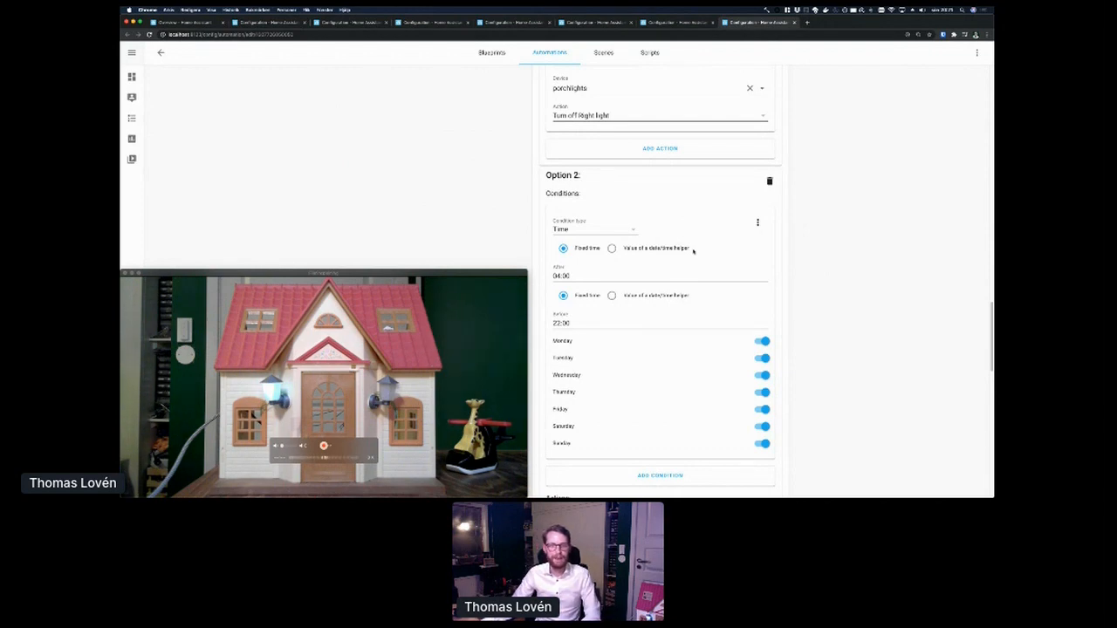
scroll(down, 3)
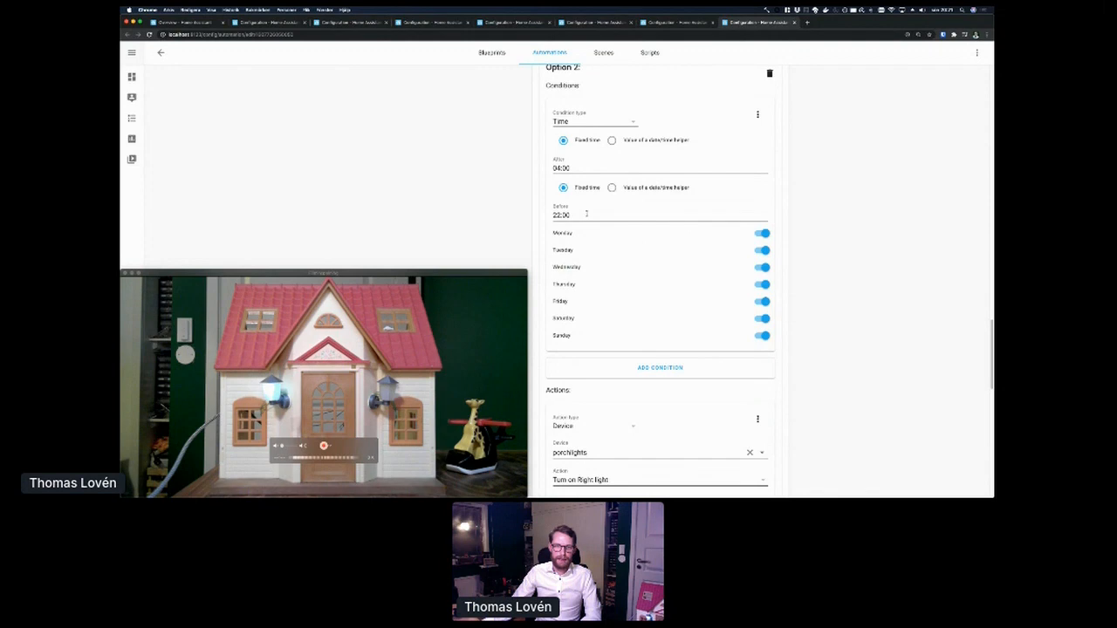
scroll(down, 3)
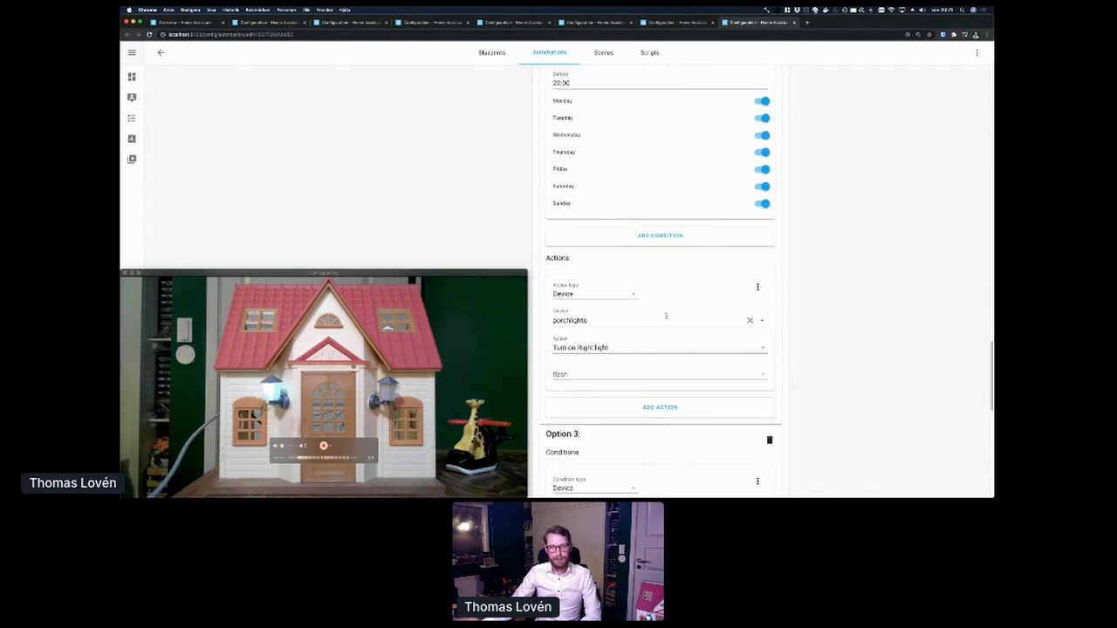
scroll(up, 3)
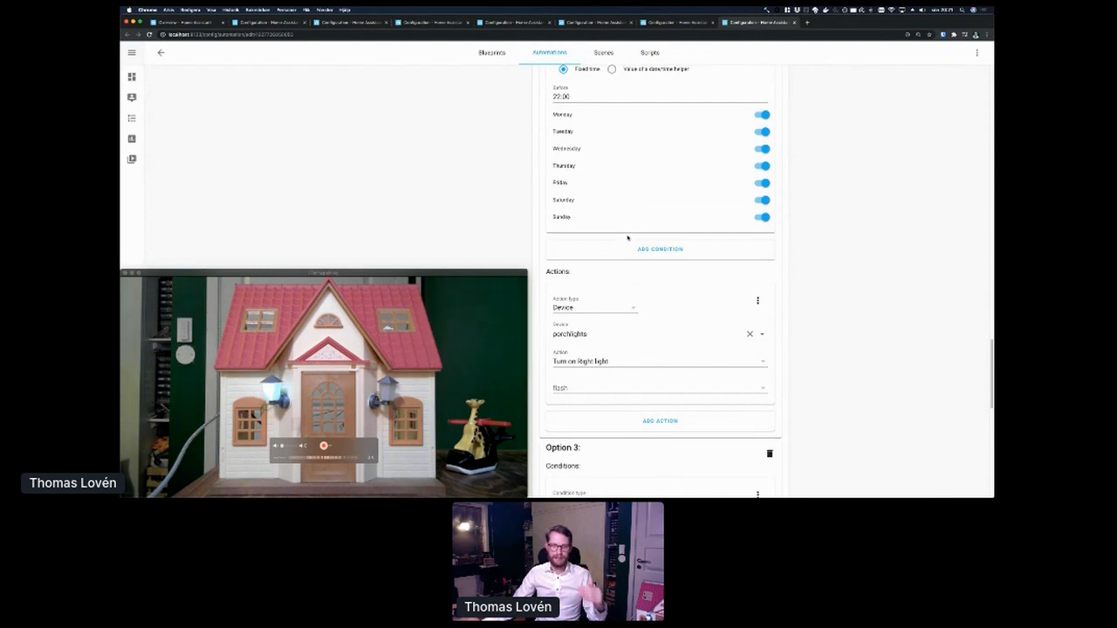
scroll(down, 3)
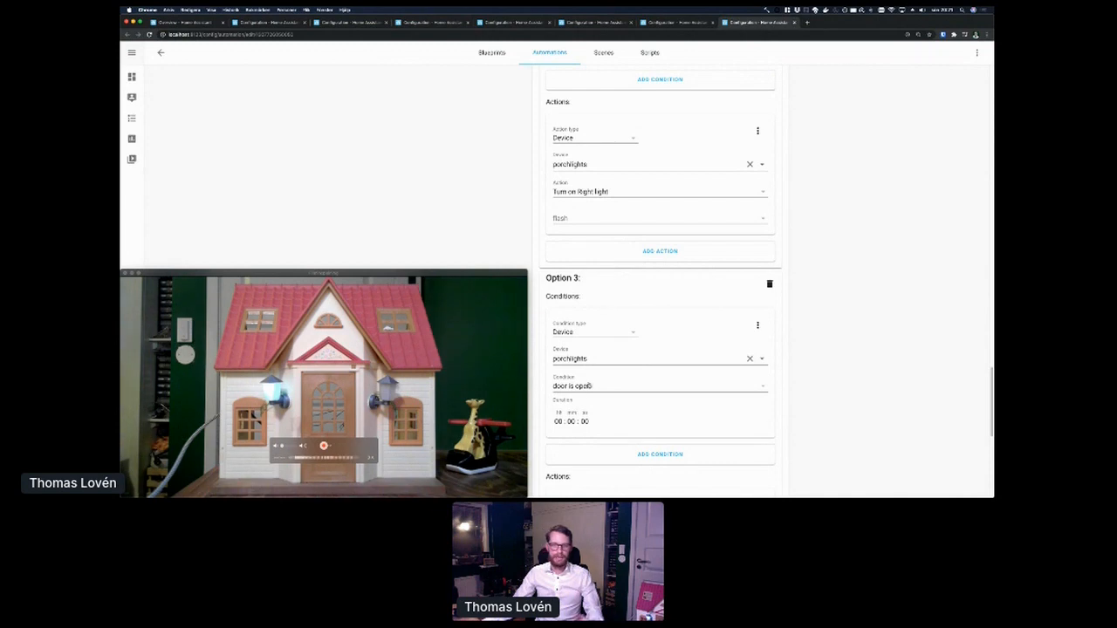
scroll(down, 3)
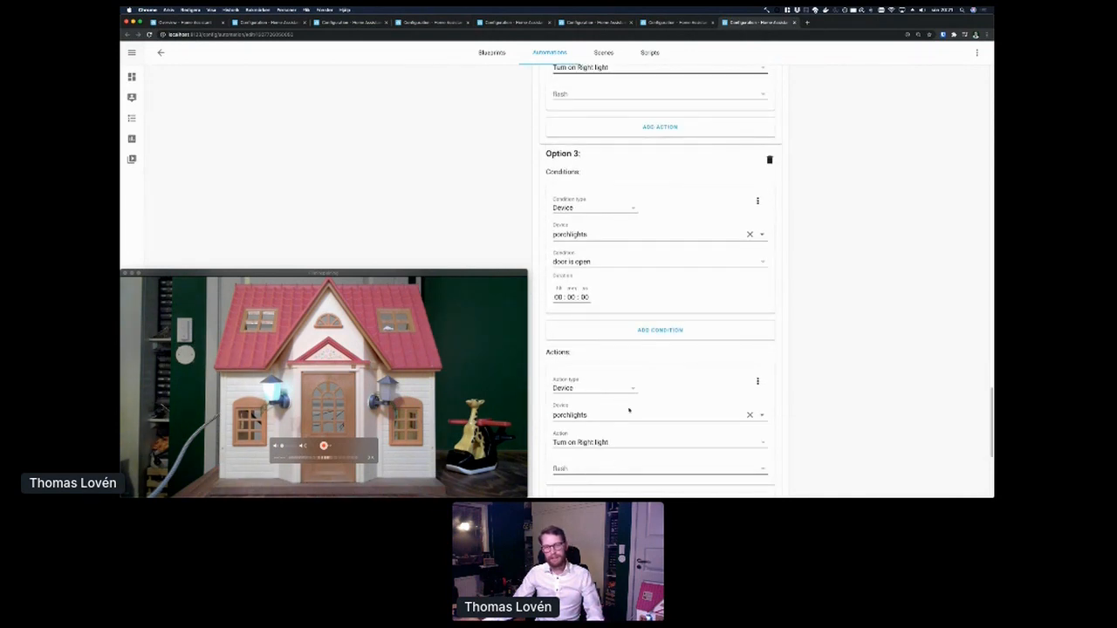
scroll(down, 3)
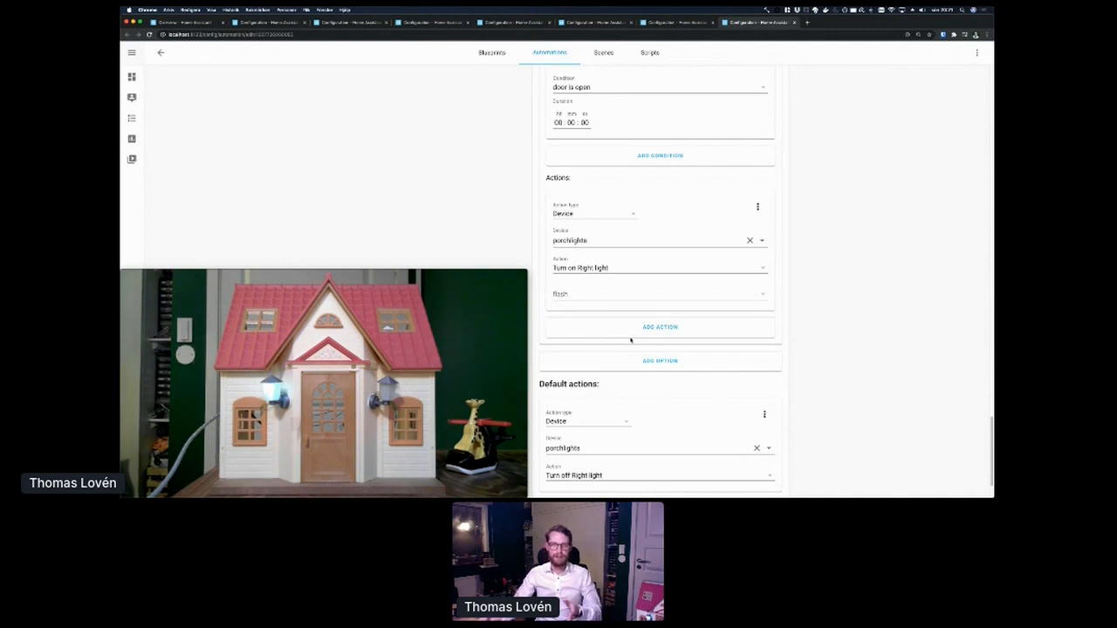
scroll(down, 3)
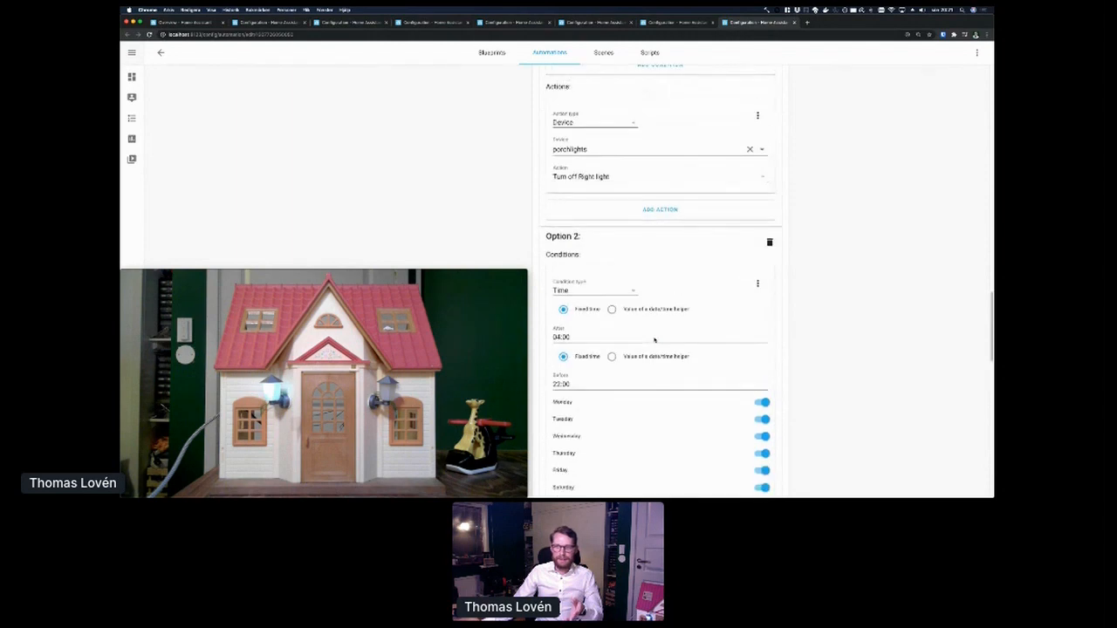
scroll(up, 3)
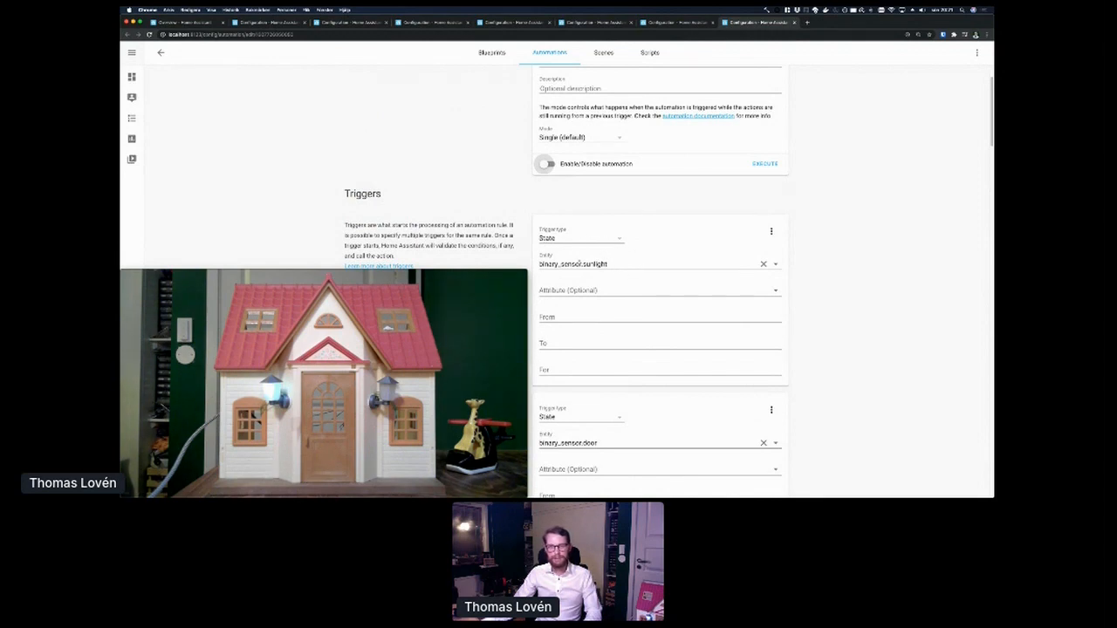
click(660, 318)
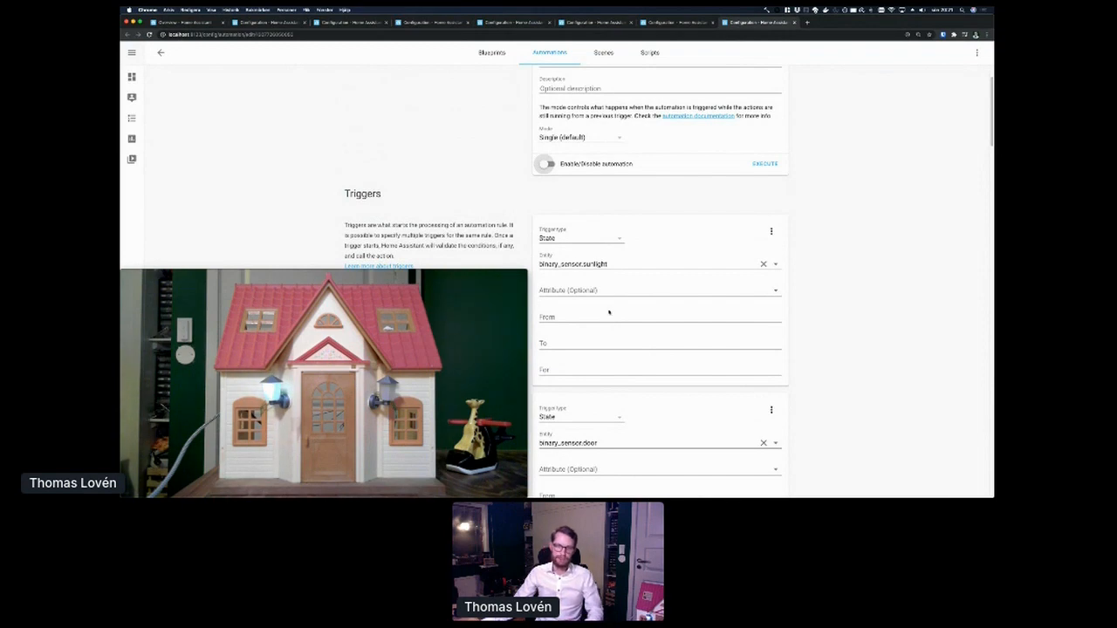
scroll(down, 3)
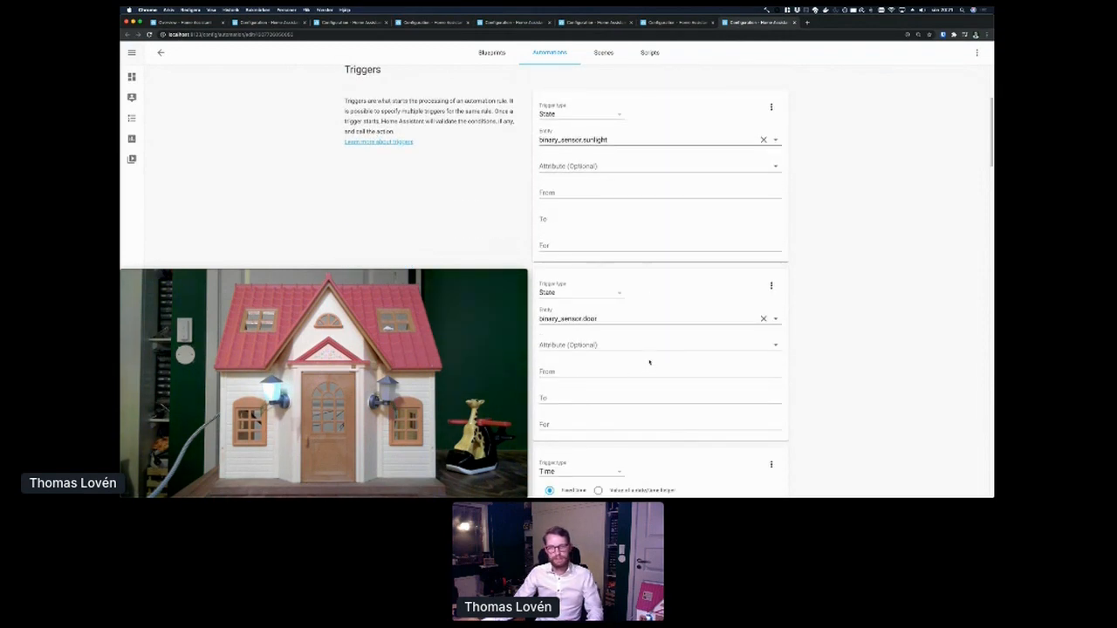
scroll(down, 3)
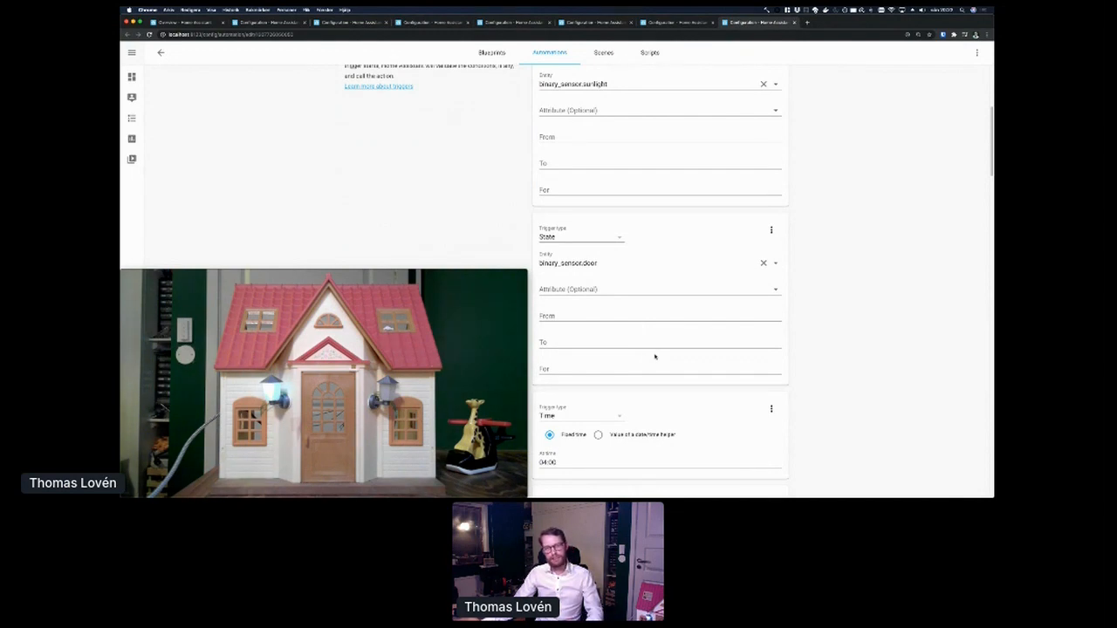
scroll(down, 3)
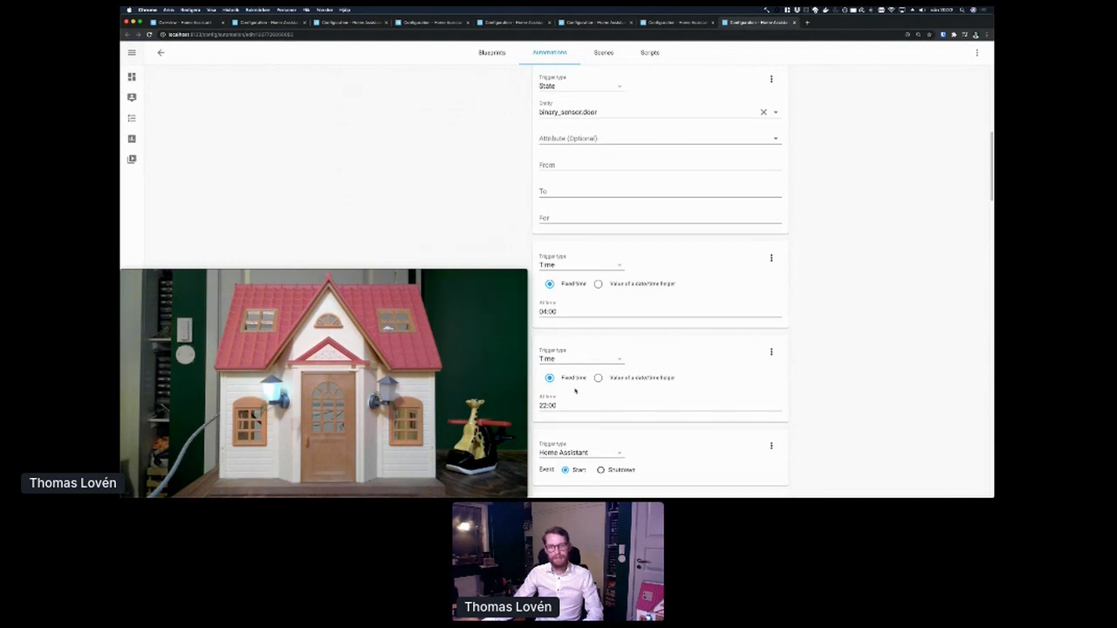
scroll(down, 3)
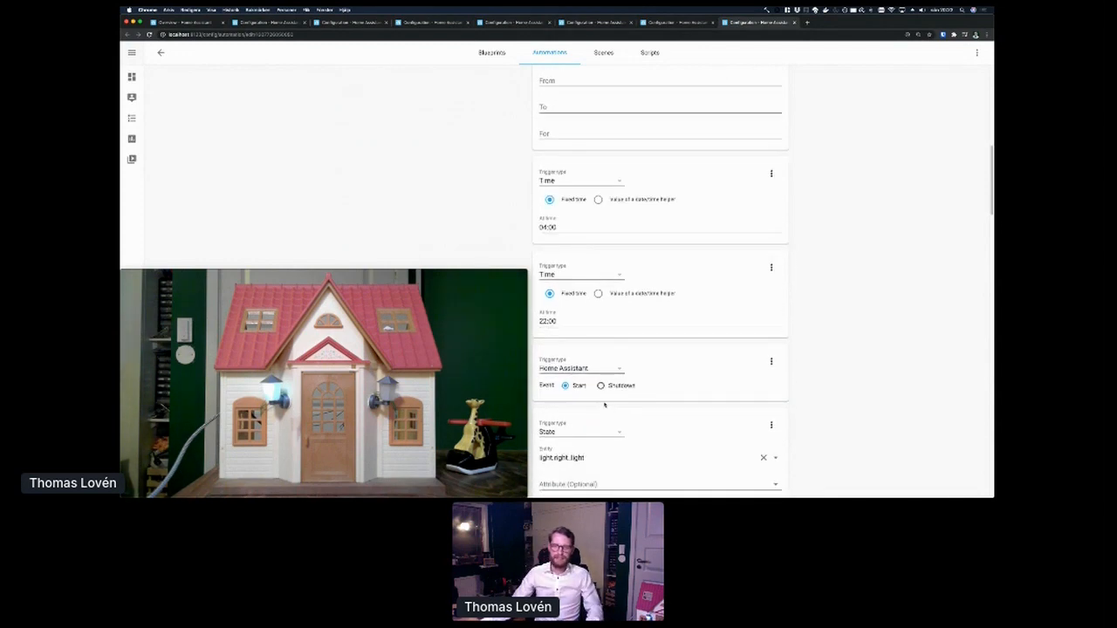
mouse_move(632, 366)
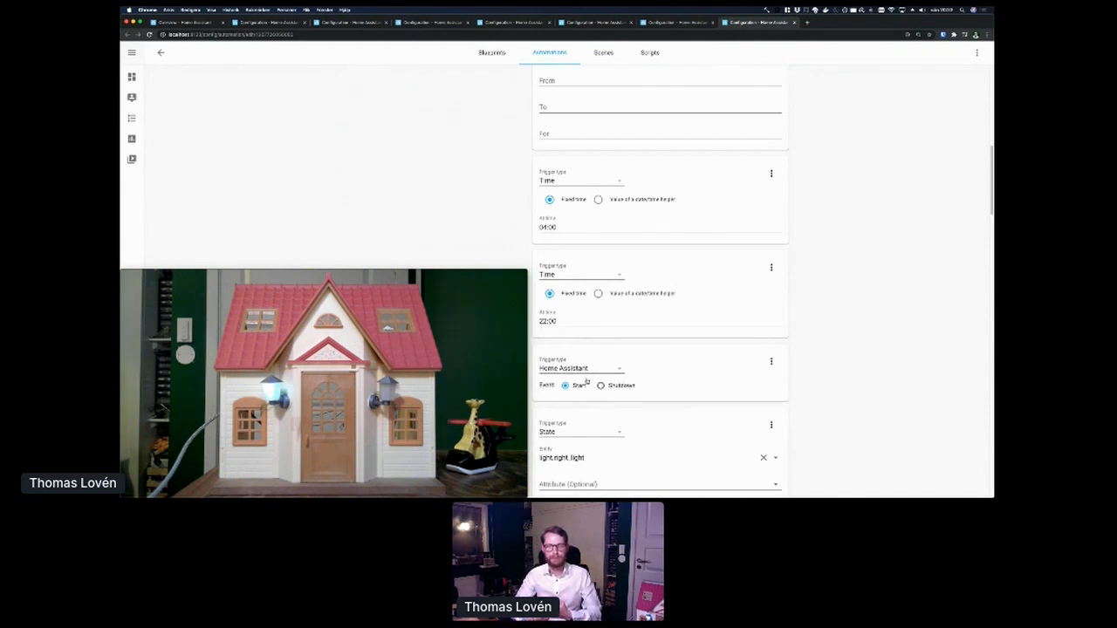
scroll(down, 3)
text(unavailable)
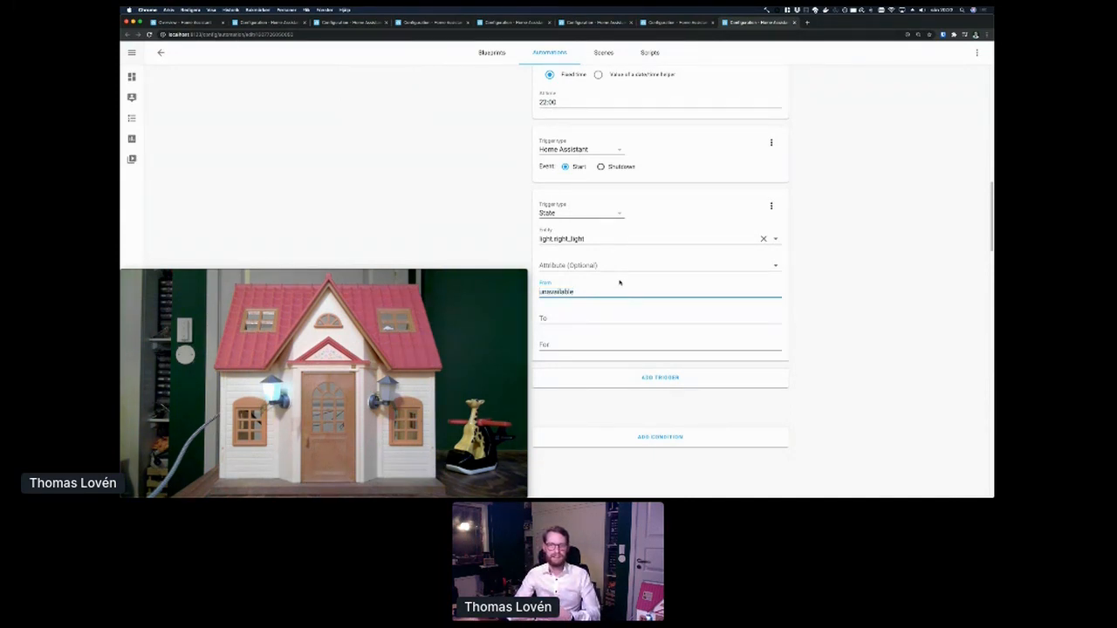
scroll(up, 3)
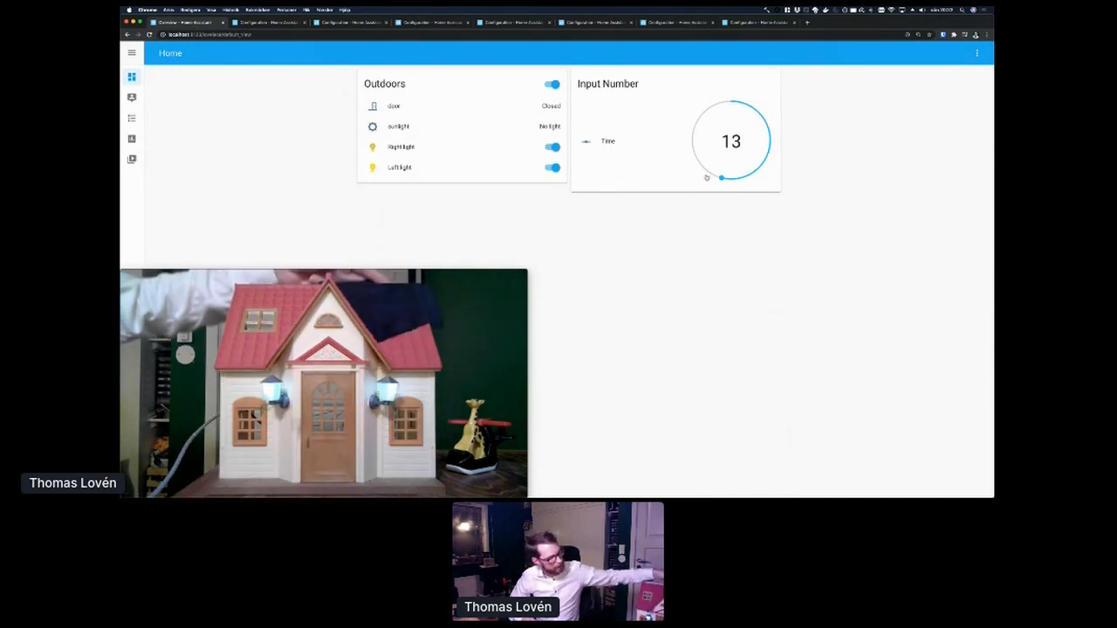
- Set the Time number to 17, 23, 8, then 12, 20 and 22, watching the lights respond
drag(723, 178, 695, 150)
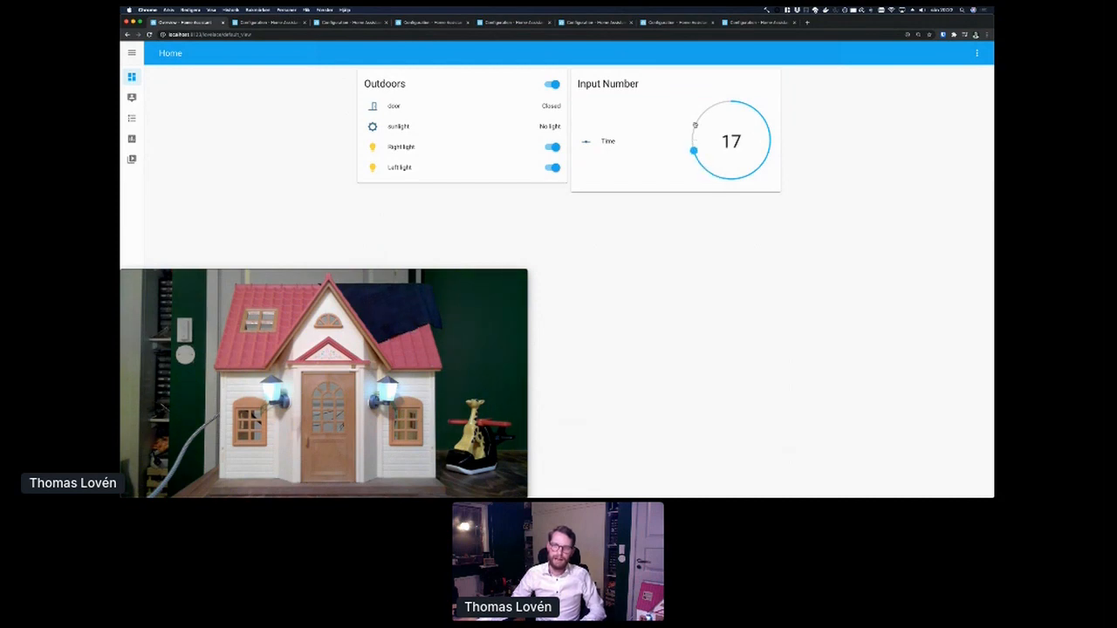
drag(694, 150, 712, 106)
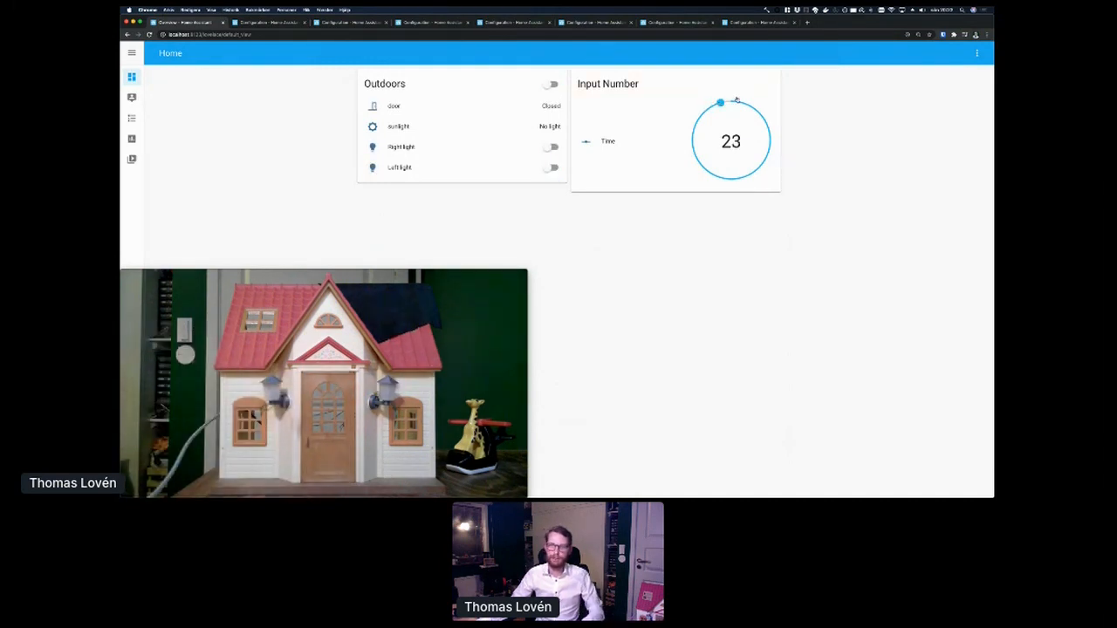
drag(719, 102, 768, 129)
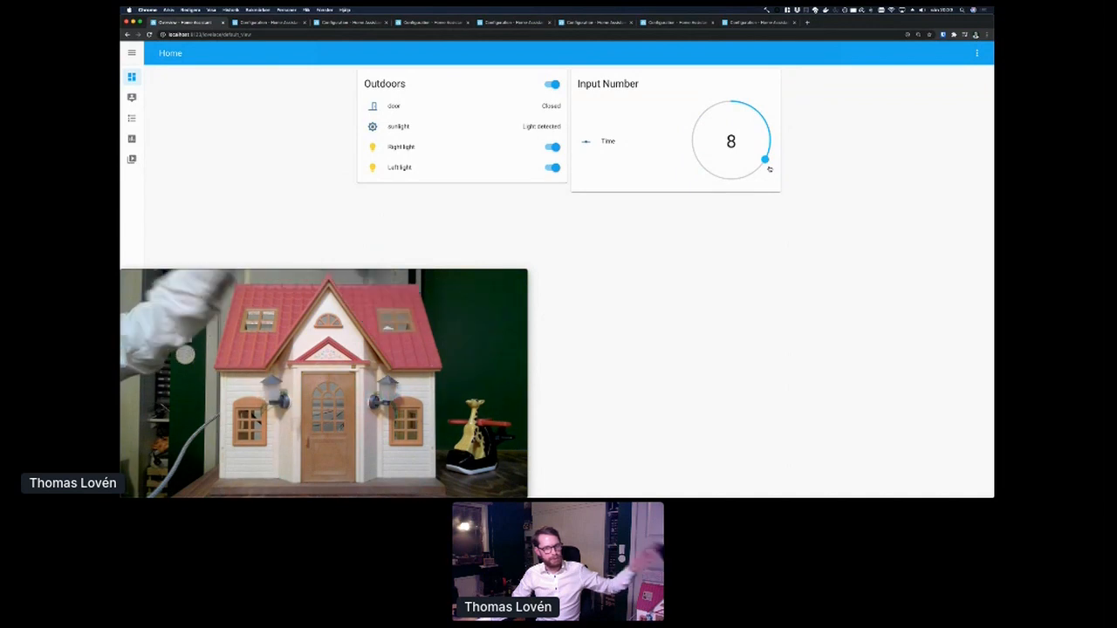
click(552, 84)
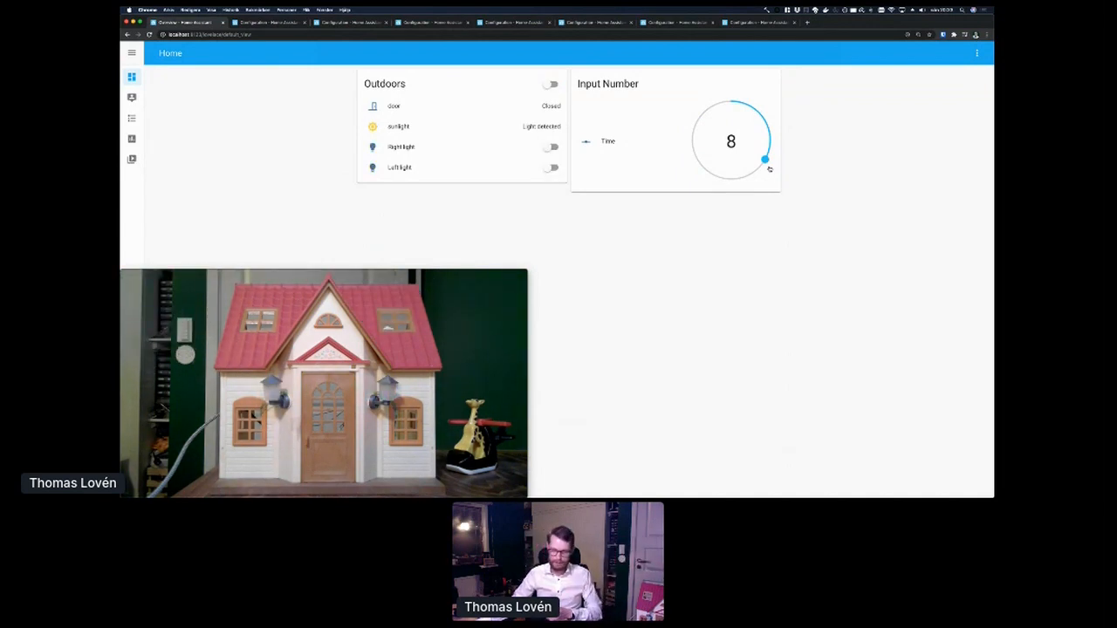
drag(764, 160, 731, 178)
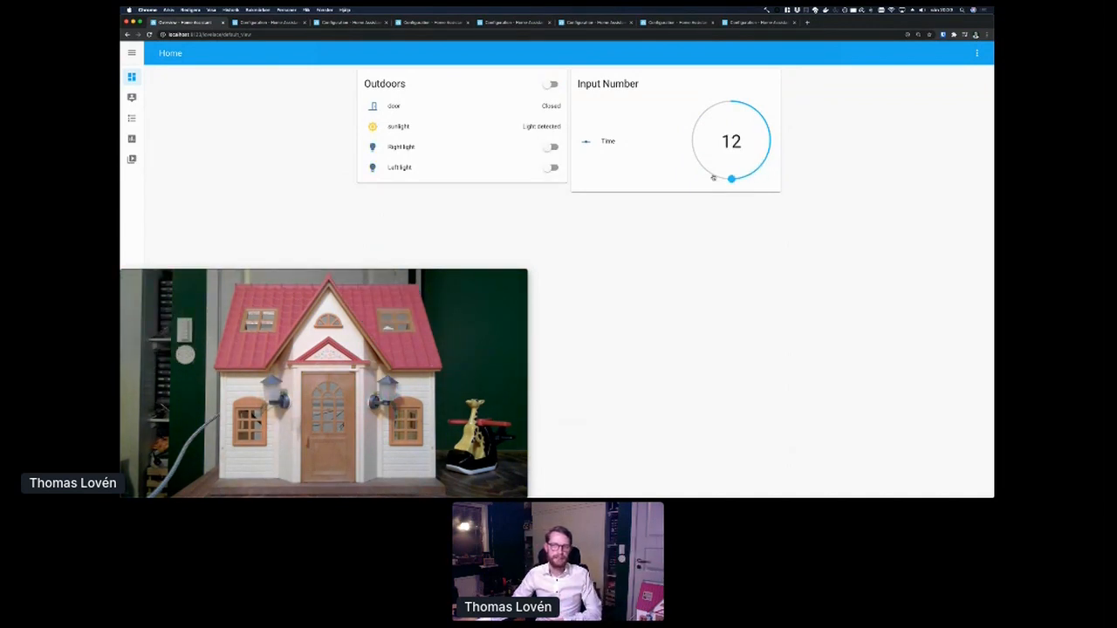
drag(731, 178, 695, 123)
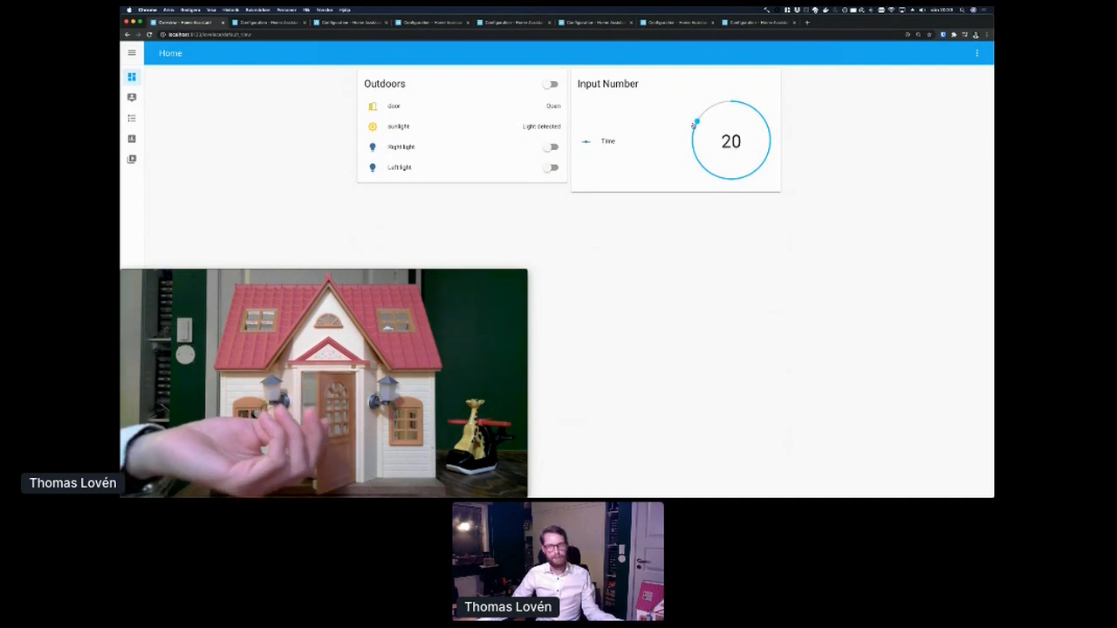
drag(694, 122, 711, 107)
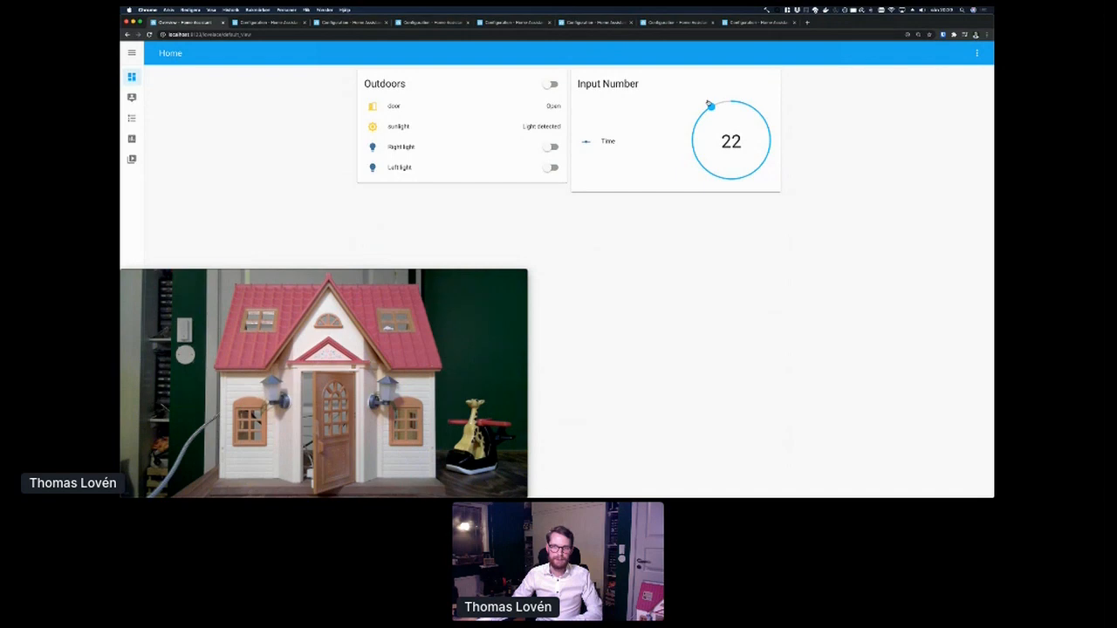
- Test Time values 18 and 22 with the door opened and closed, ending at 2 then 6 with lights off
drag(712, 104, 691, 140)
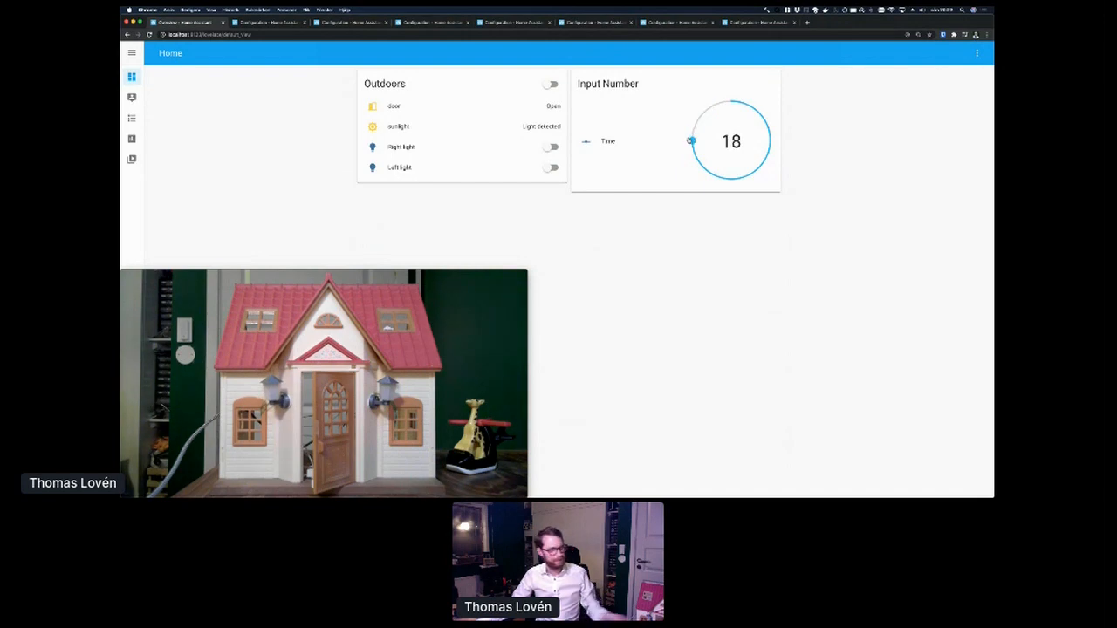
click(551, 83)
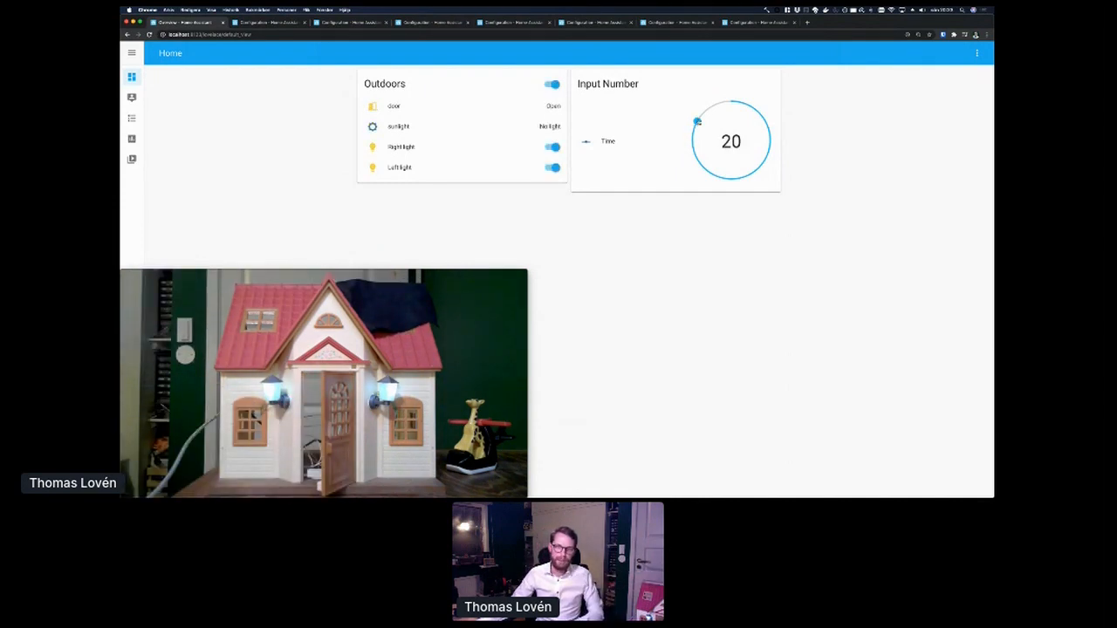
drag(696, 121, 712, 107)
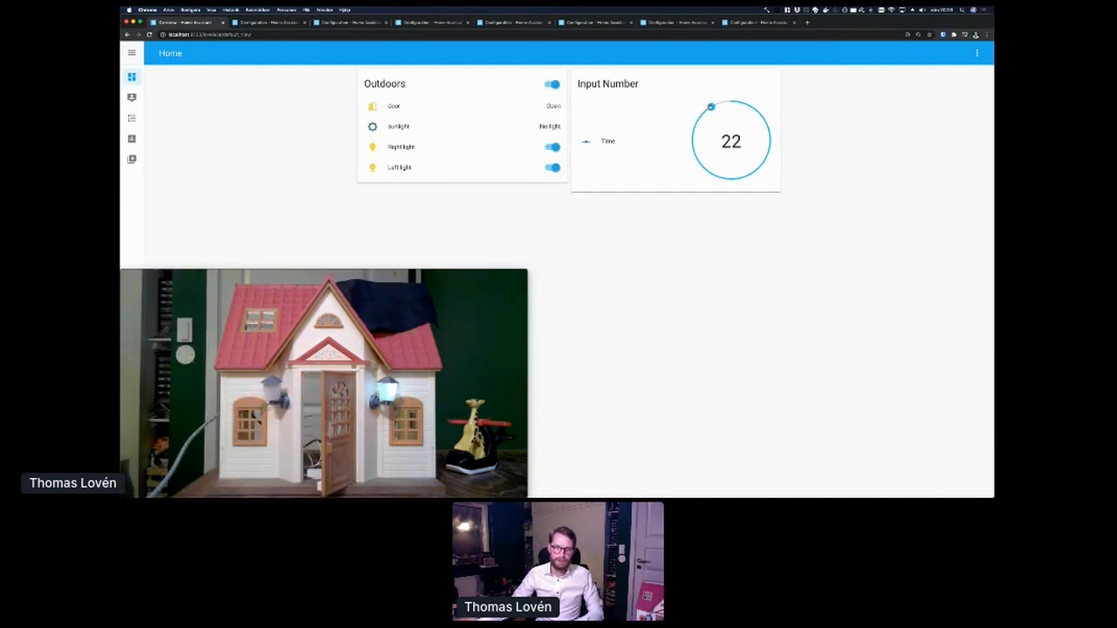
click(552, 168)
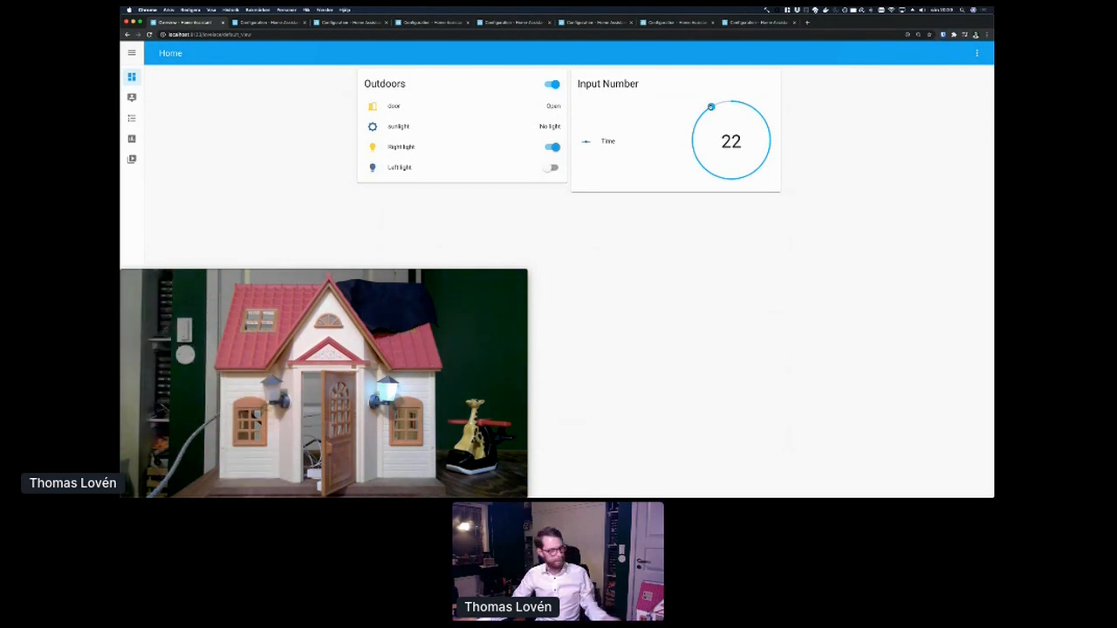
click(551, 84)
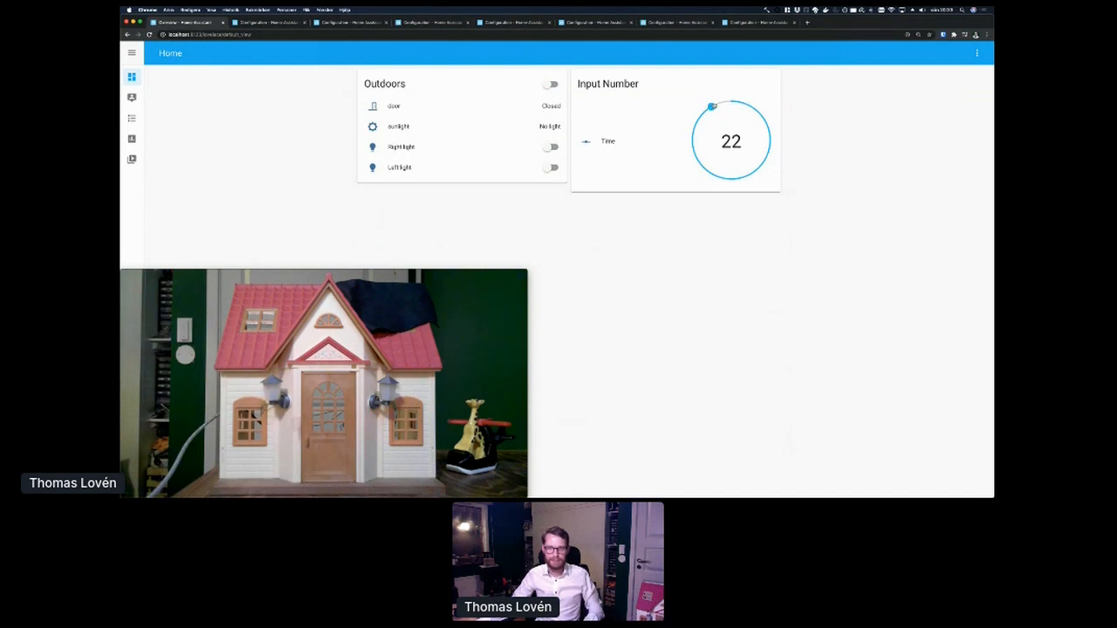
drag(712, 107, 750, 107)
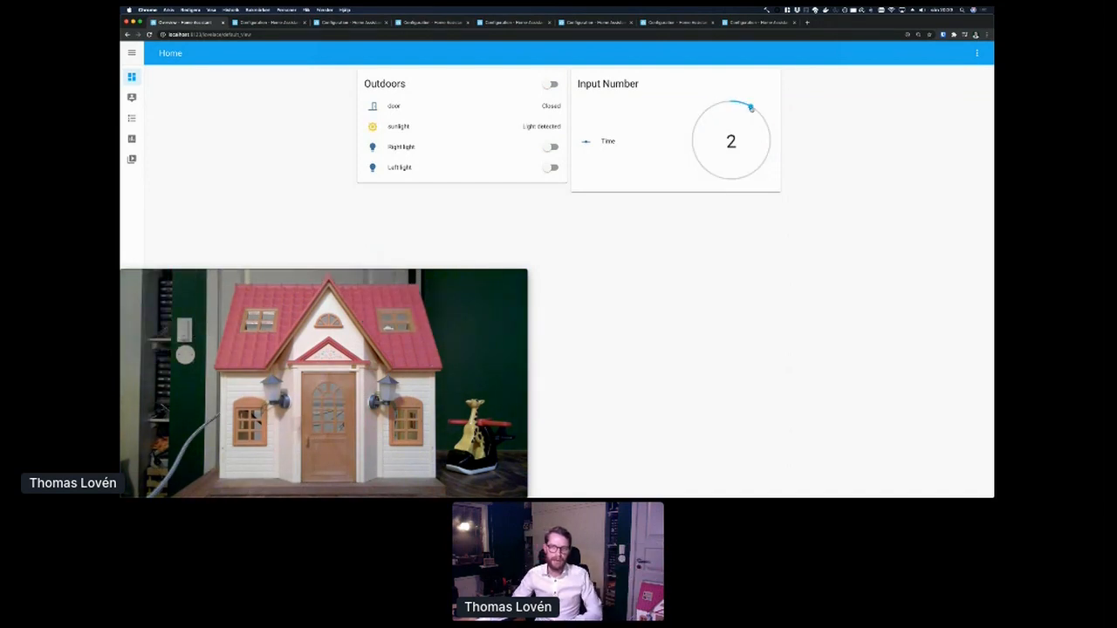
drag(746, 106, 769, 141)
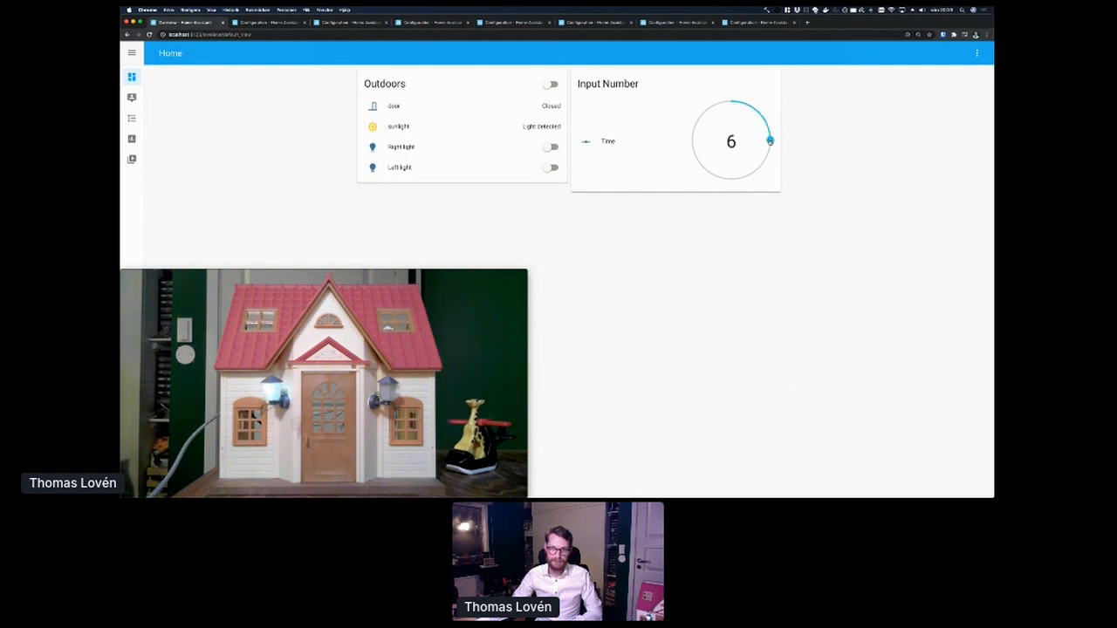